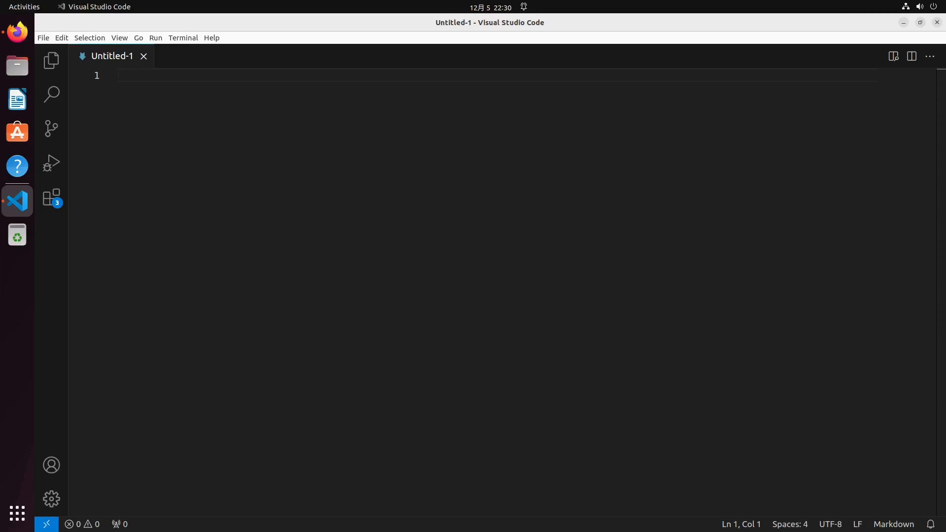
pyautogui.moveTo(392, 175)
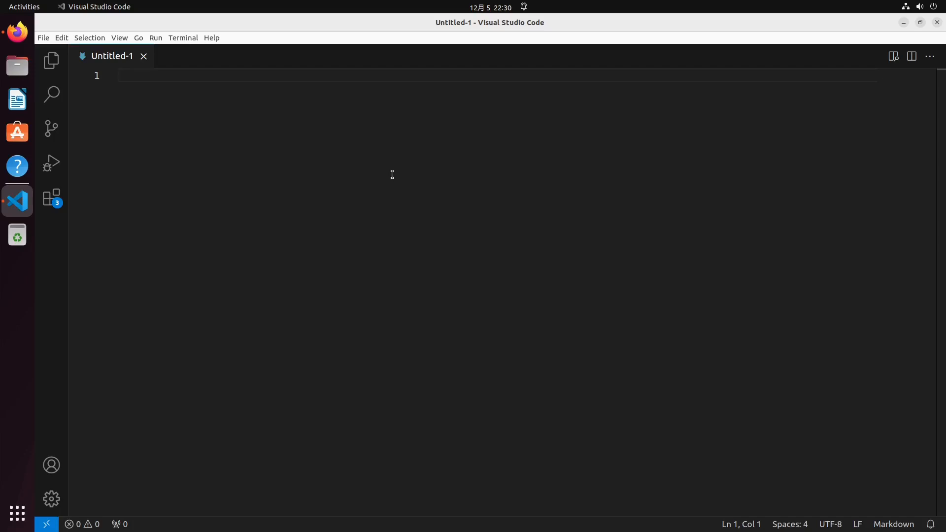
# Add a '# what we need' heading and a bullet: DHCP server has a record to our TFTP server.
pyautogui.write('# what we nee')
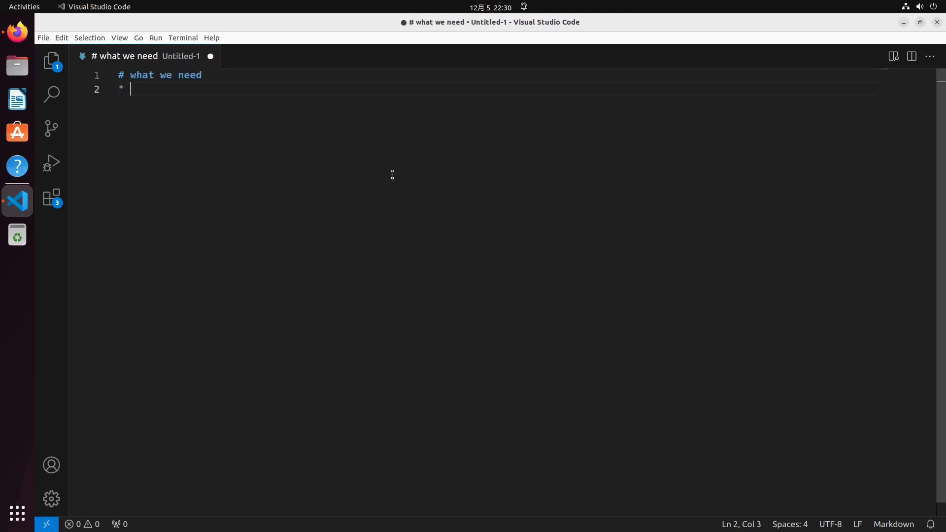
pyautogui.write('dhcp')
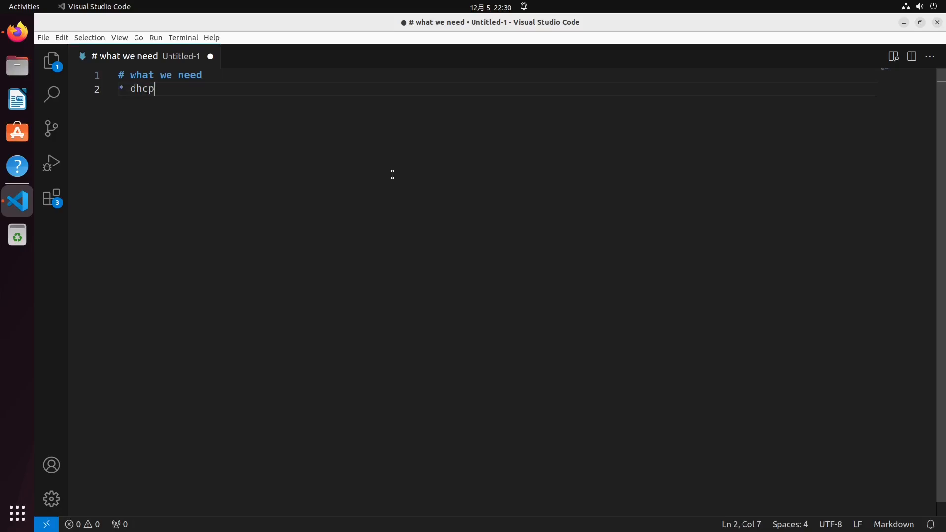
pyautogui.write('server')
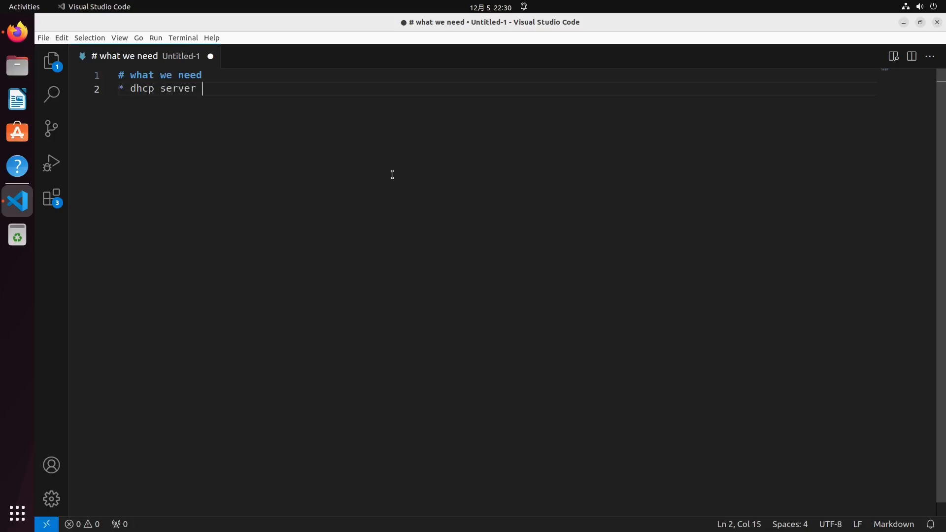
pyautogui.write('has a')
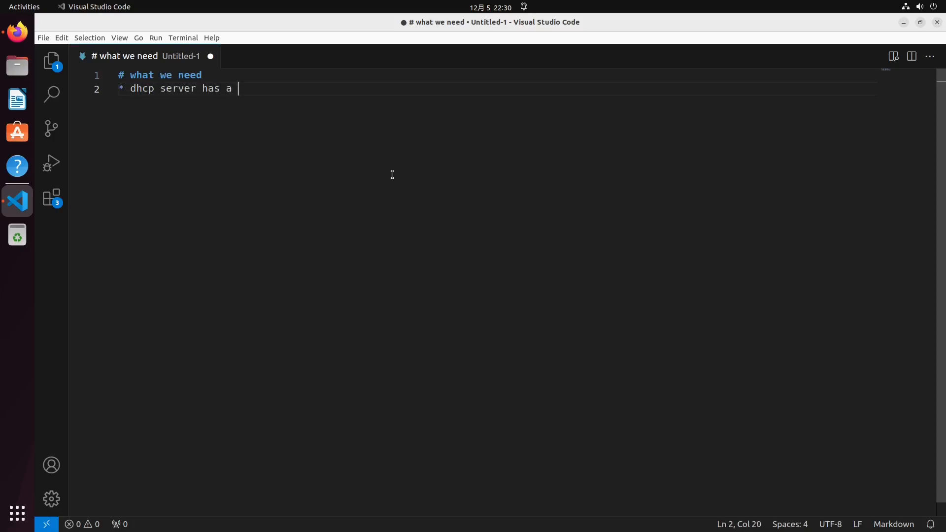
pyautogui.write('record t')
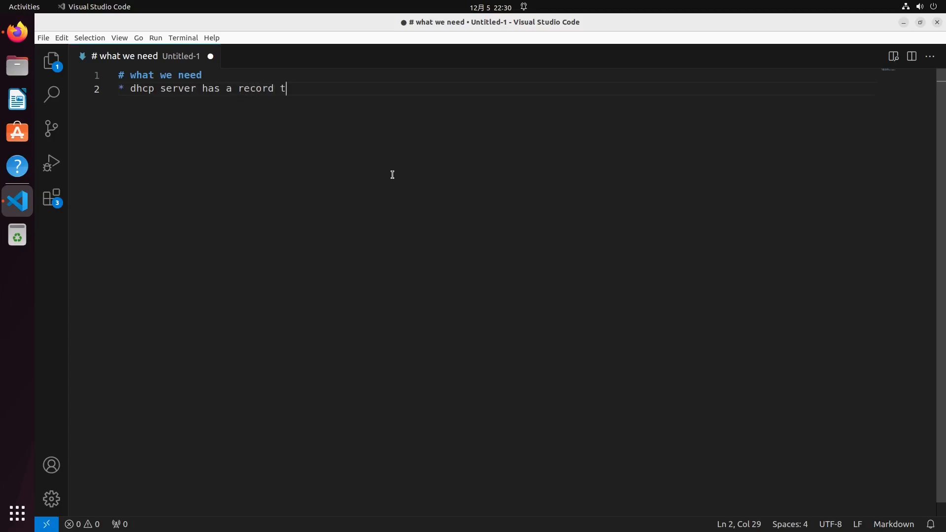
pyautogui.write('o our')
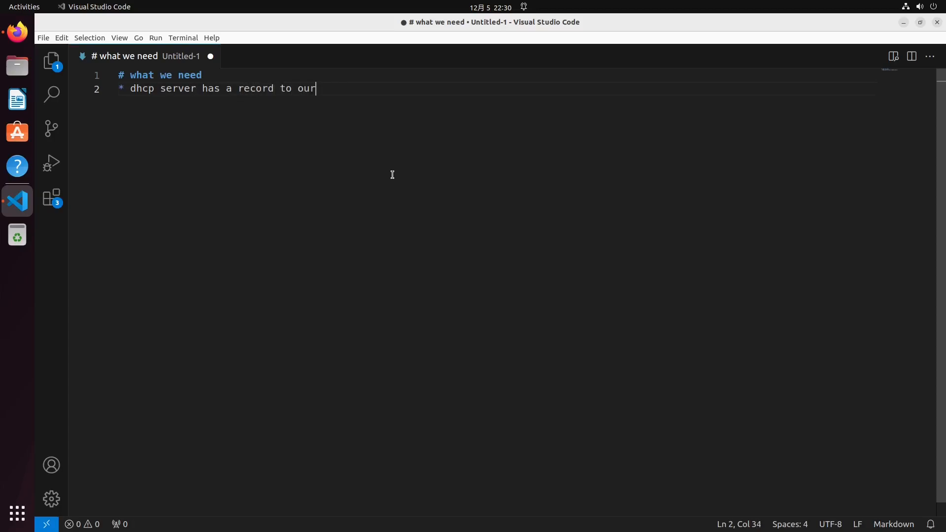
pyautogui.write('tftp server')
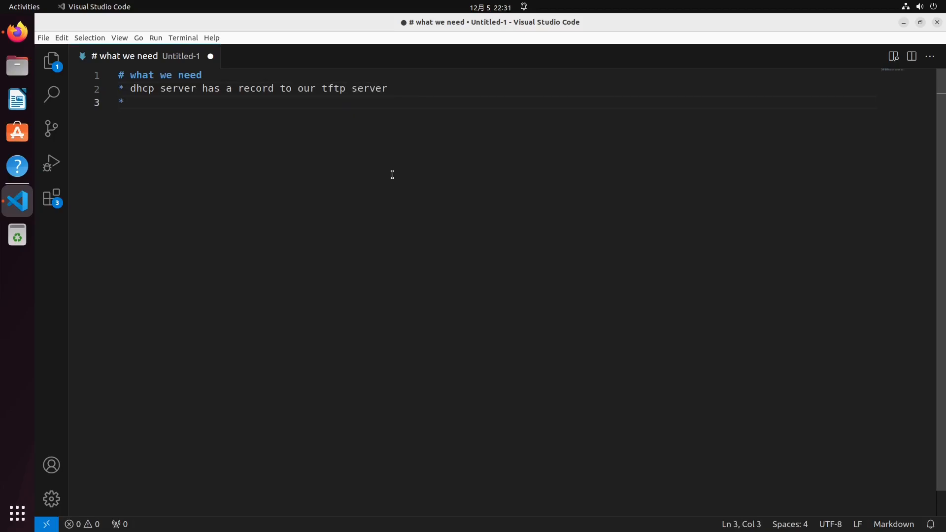
# Add a bullet saying TFTP serves kernel, initramfs and dtb, removing the stray parentheses.
pyautogui.write('tftp server that serve')
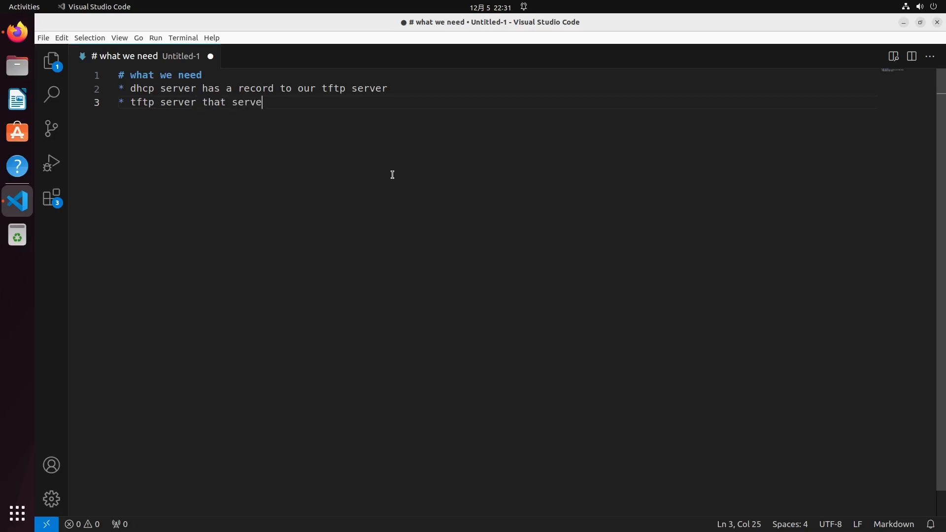
pyautogui.write('s o')
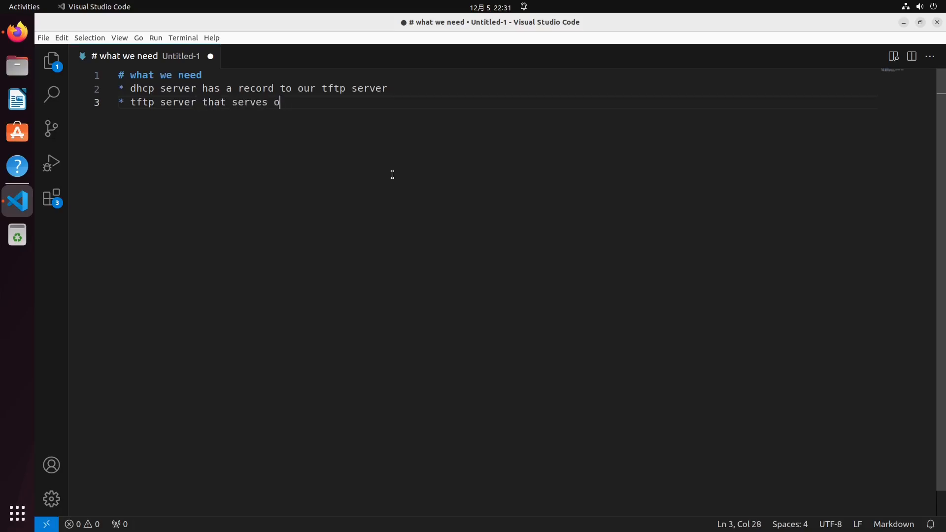
pyautogui.write('kernel')
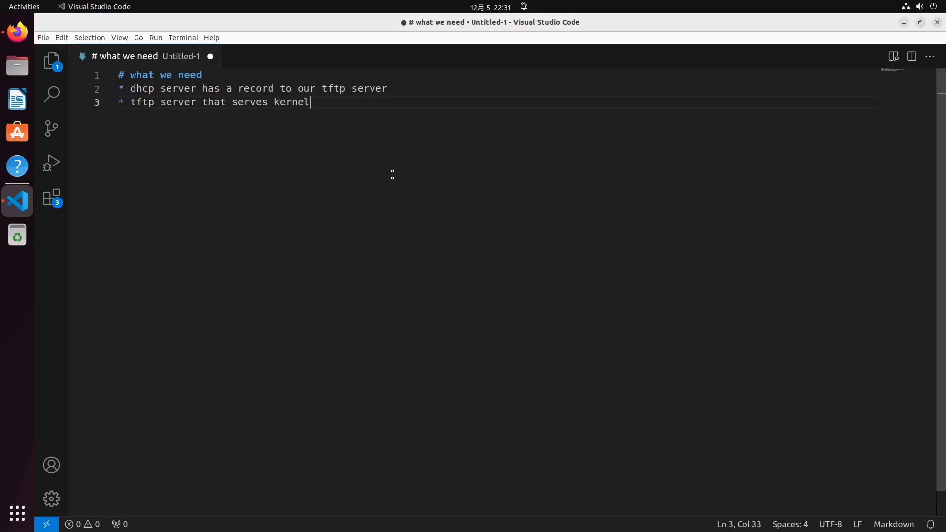
pyautogui.write(',')
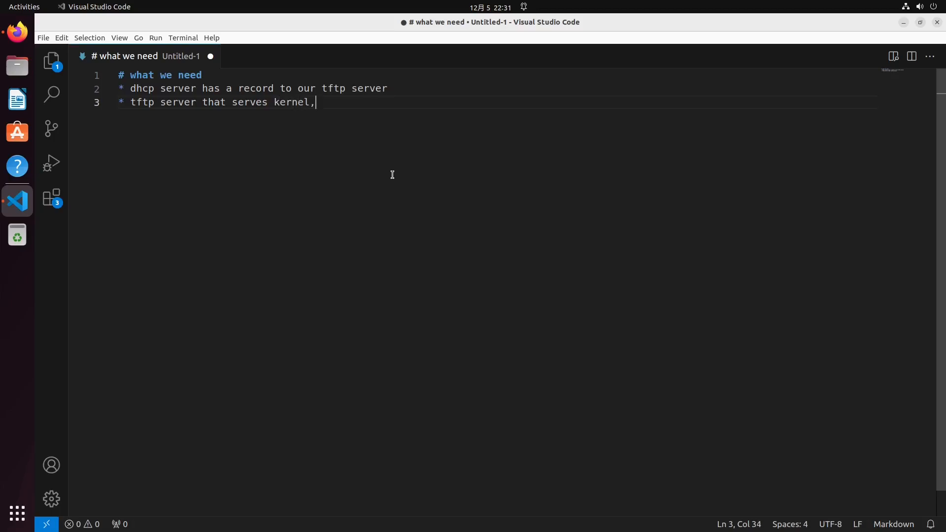
pyautogui.write('initram')
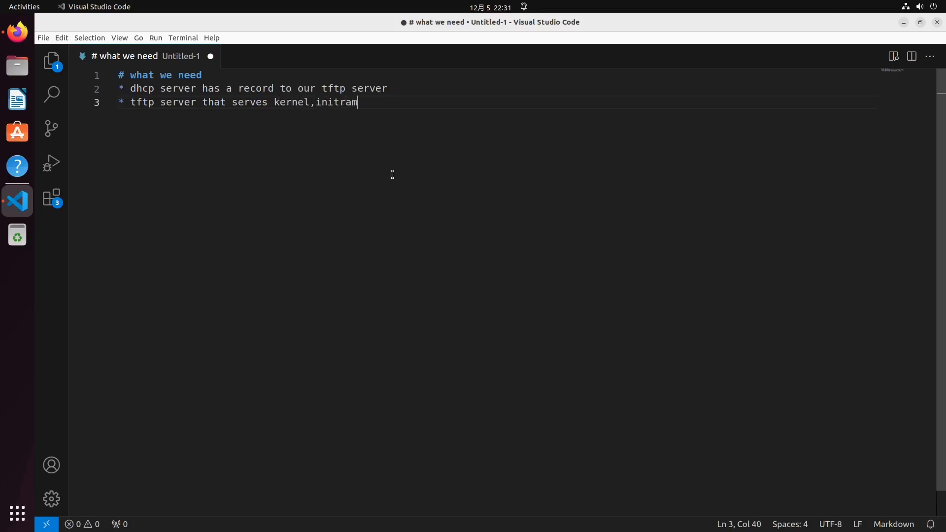
pyautogui.write('fs,')
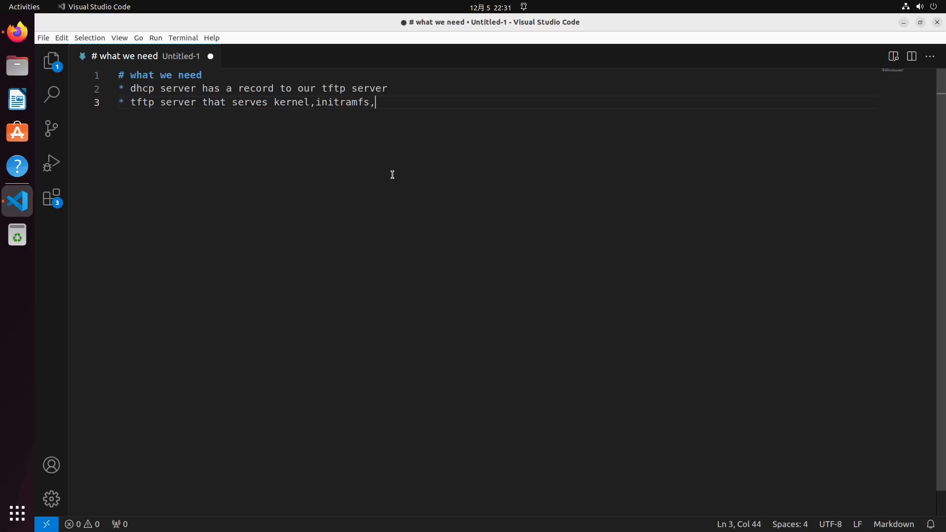
pyautogui.write('dtb')
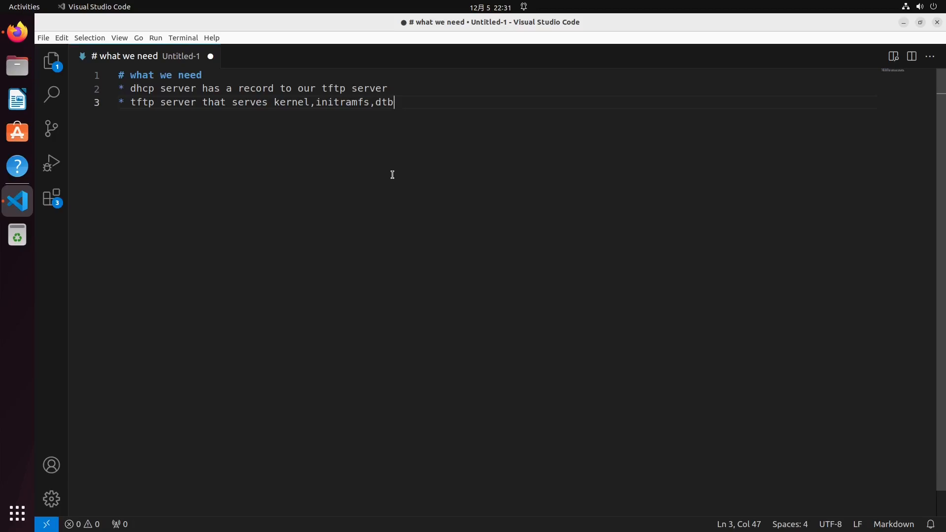
pyautogui.write('(')
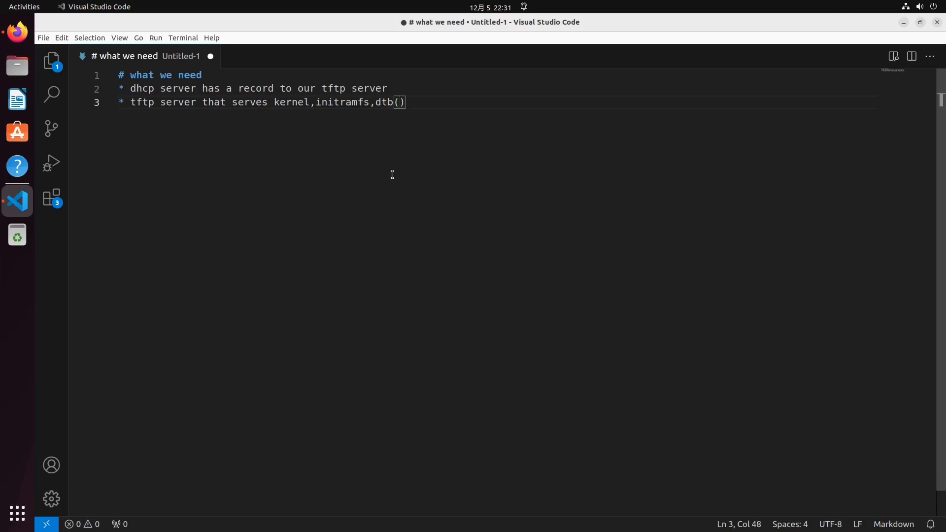
pyautogui.press('BackSpace')
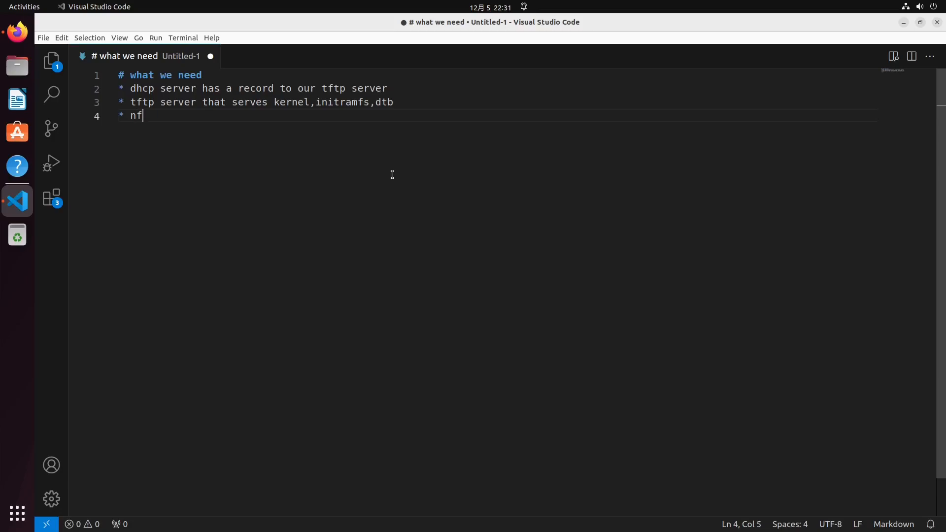
# Add a bullet for an NFS server hosting rootfs.
pyautogui.write('s for')
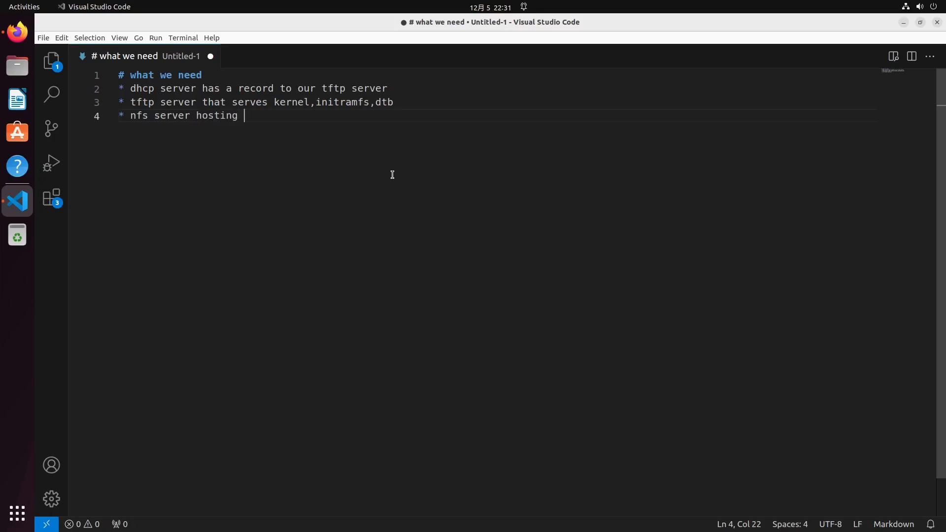
pyautogui.write('ro')
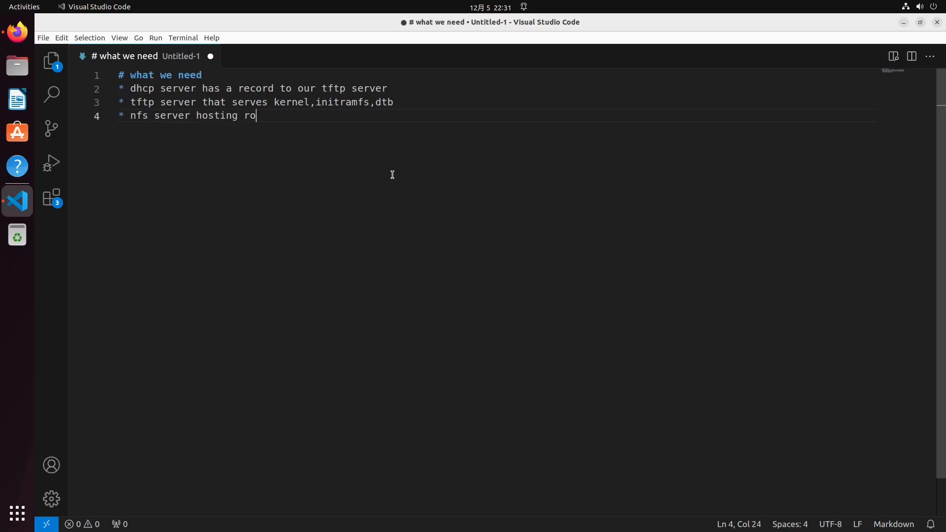
pyautogui.write('otfs')
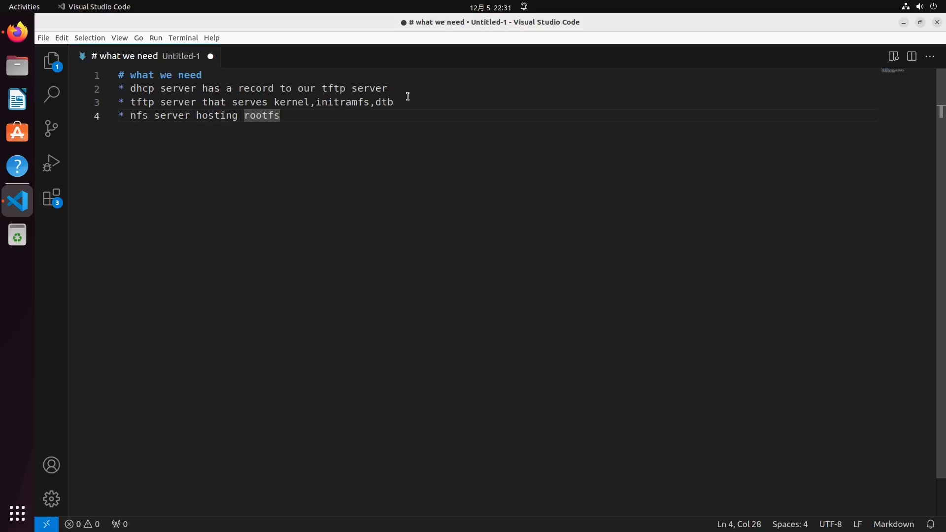
pyautogui.tripleClick(253, 89)
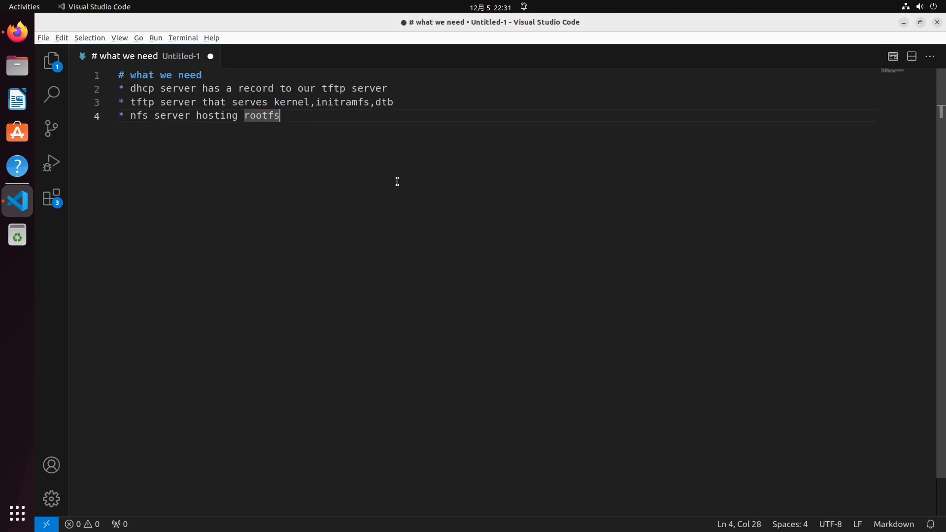
# Switch to the openmediavault dashboard, pass through Services > NFS, and reach the plugin catalogue.
pyautogui.click(17, 201)
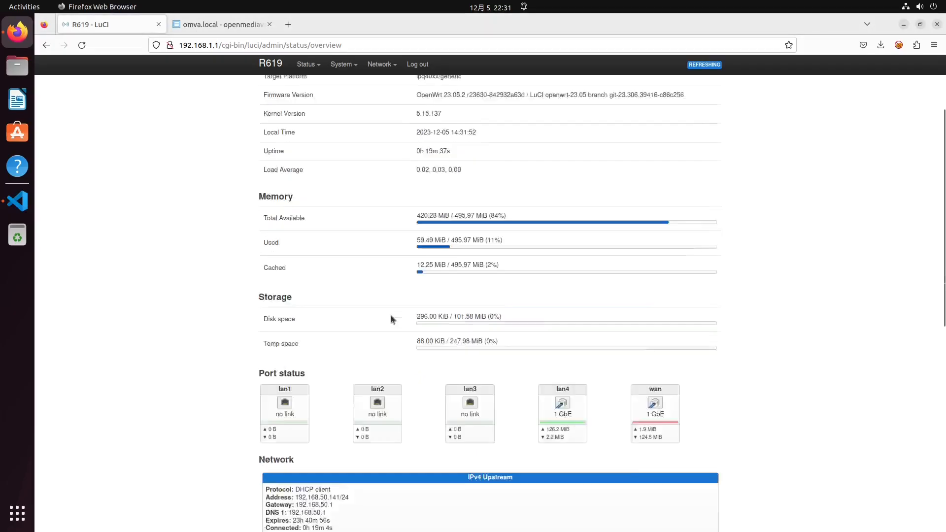
pyautogui.click(221, 24)
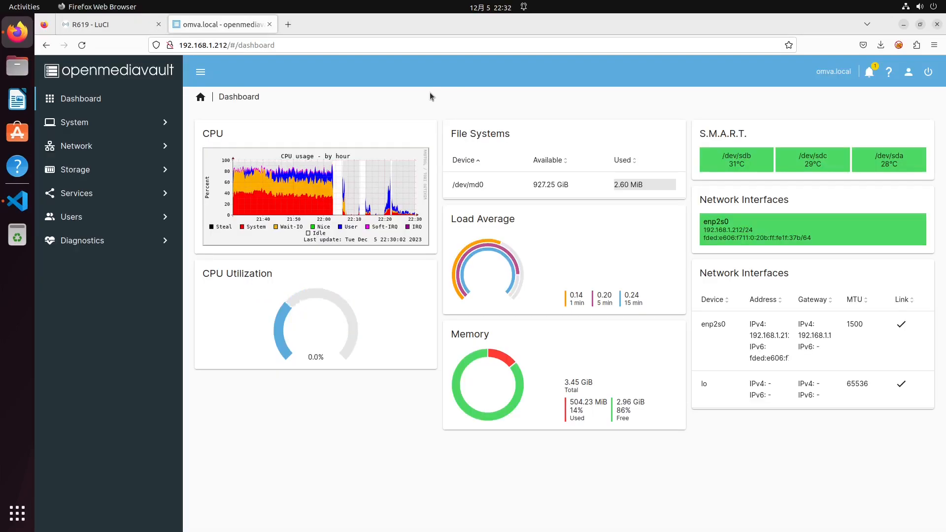
pyautogui.moveTo(382, 104)
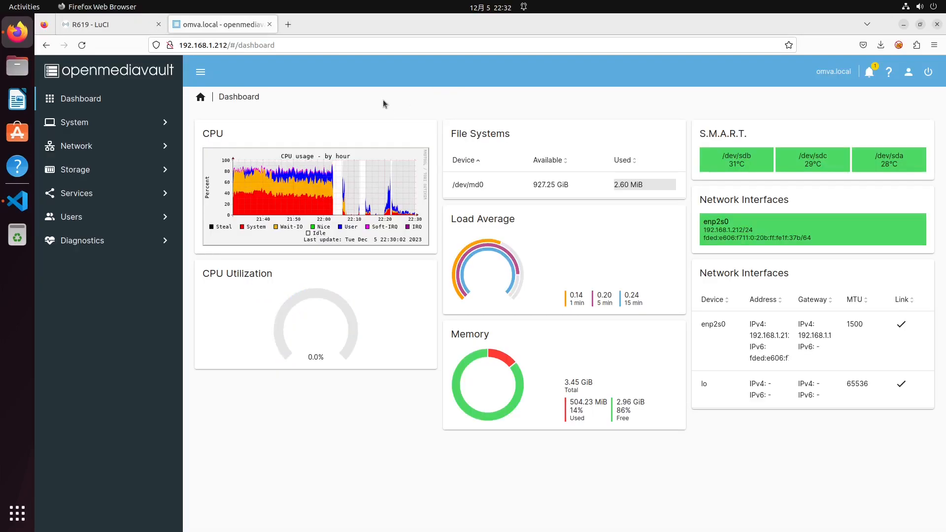
pyautogui.moveTo(371, 83)
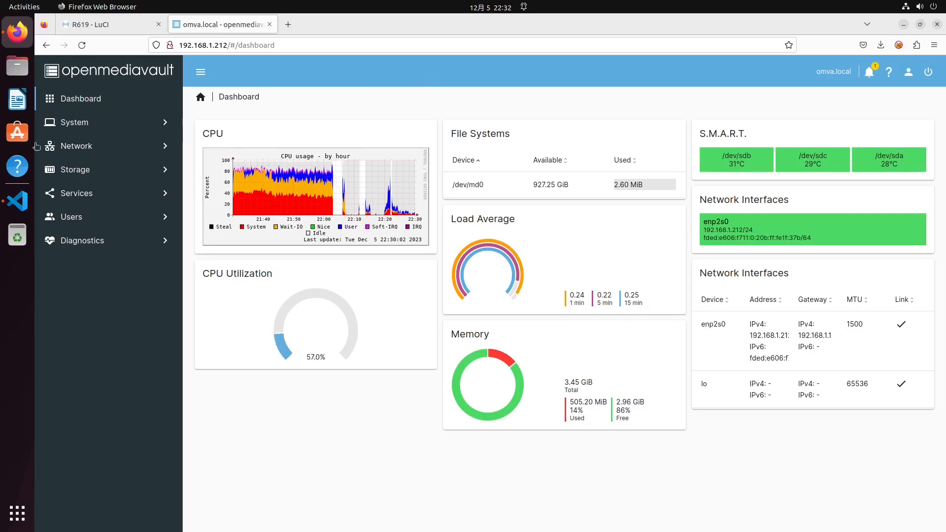
pyautogui.click(76, 193)
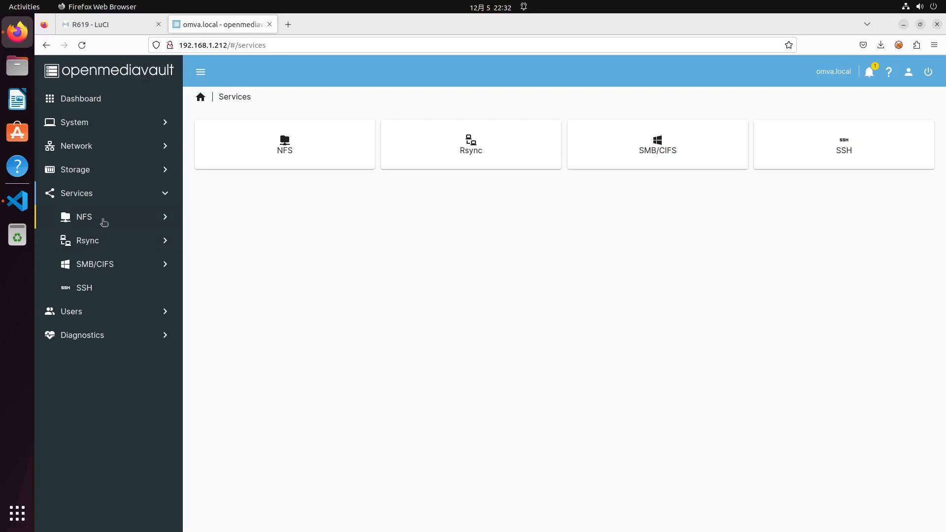
pyautogui.click(84, 216)
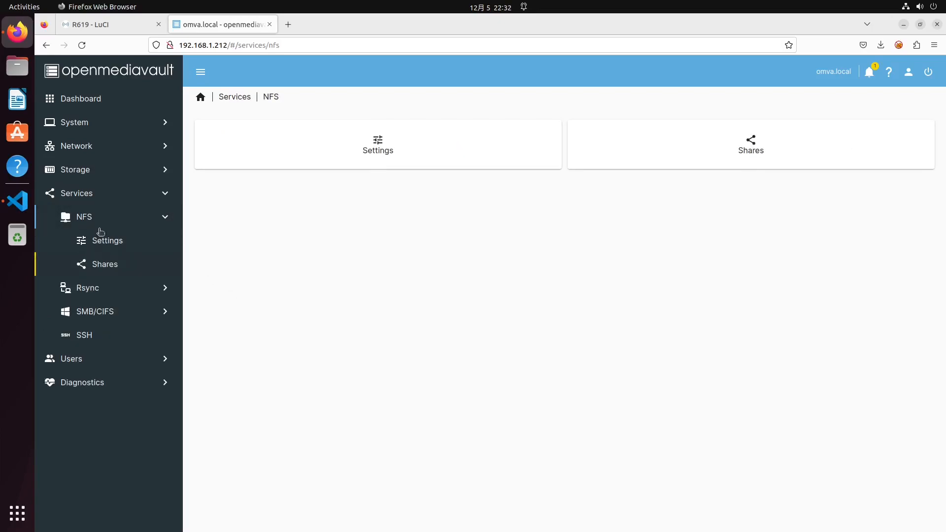
pyautogui.click(83, 217)
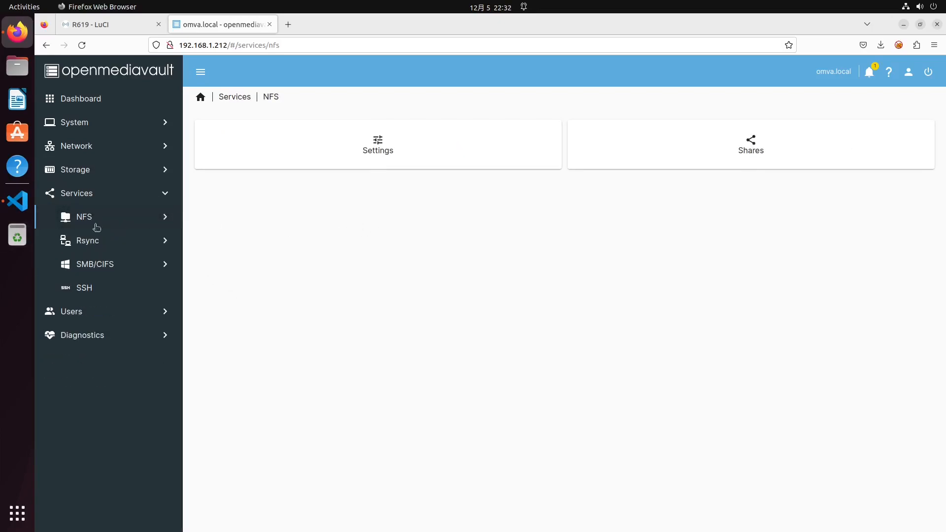
pyautogui.click(17, 201)
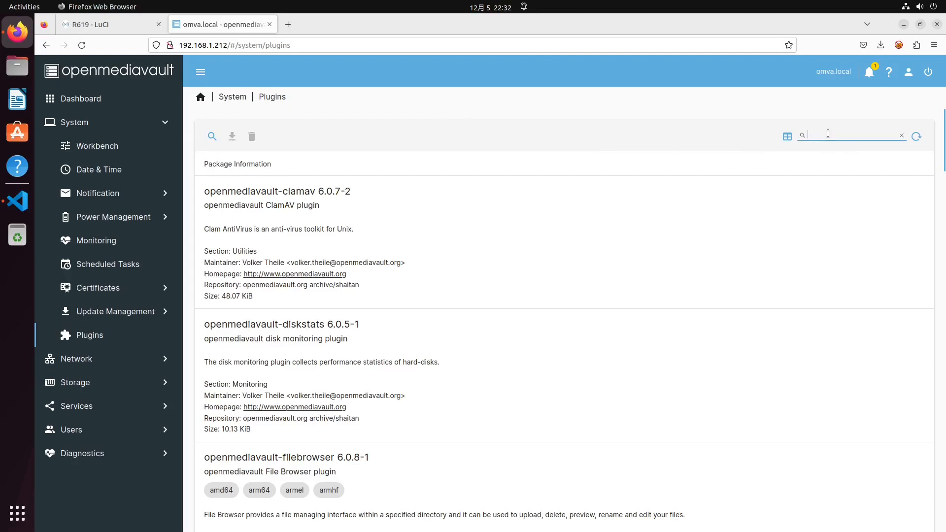
# Search plugins for tftp, install openmediavault-tftp, and close the install log.
pyautogui.write('tftp')
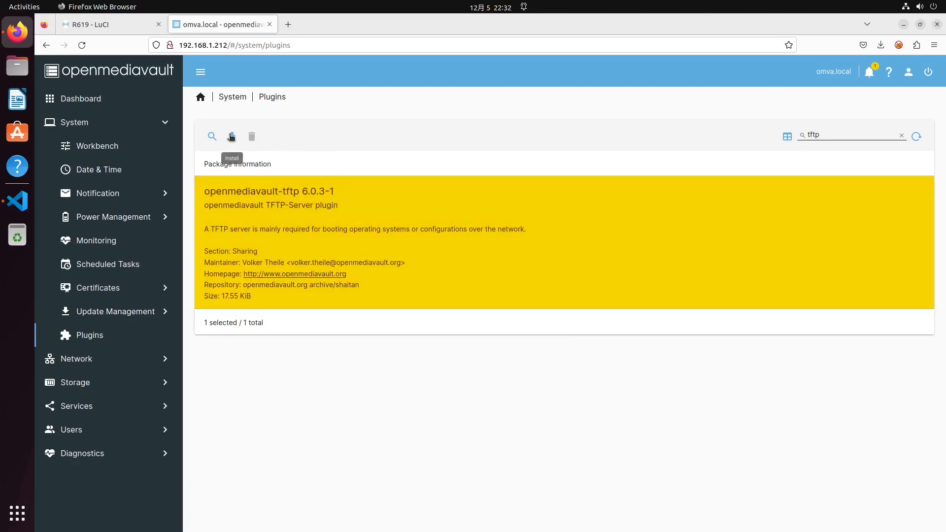
pyautogui.click(232, 137)
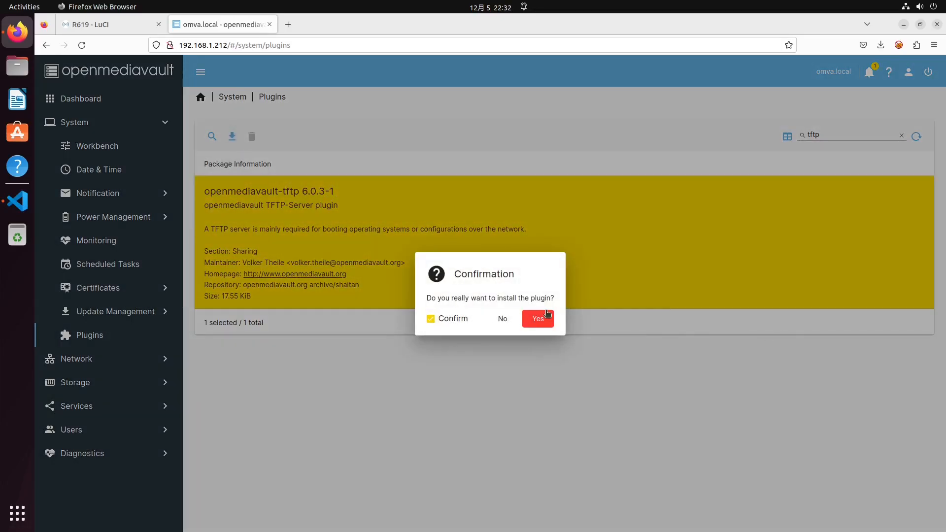
pyautogui.click(537, 318)
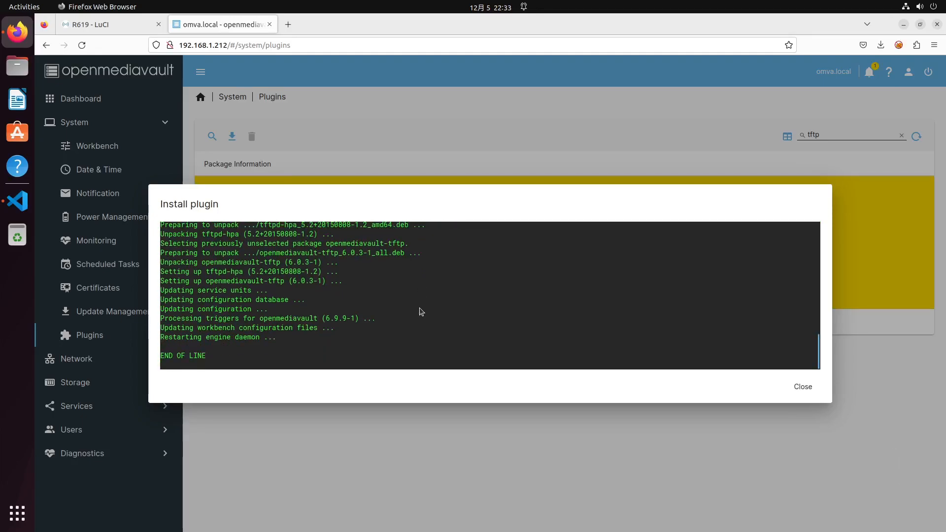
pyautogui.moveTo(787, 376)
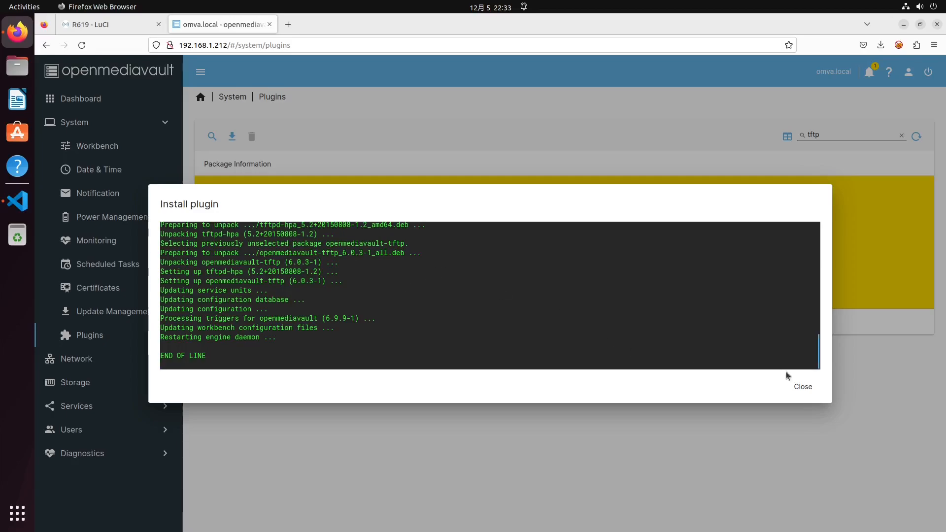
pyautogui.click(802, 386)
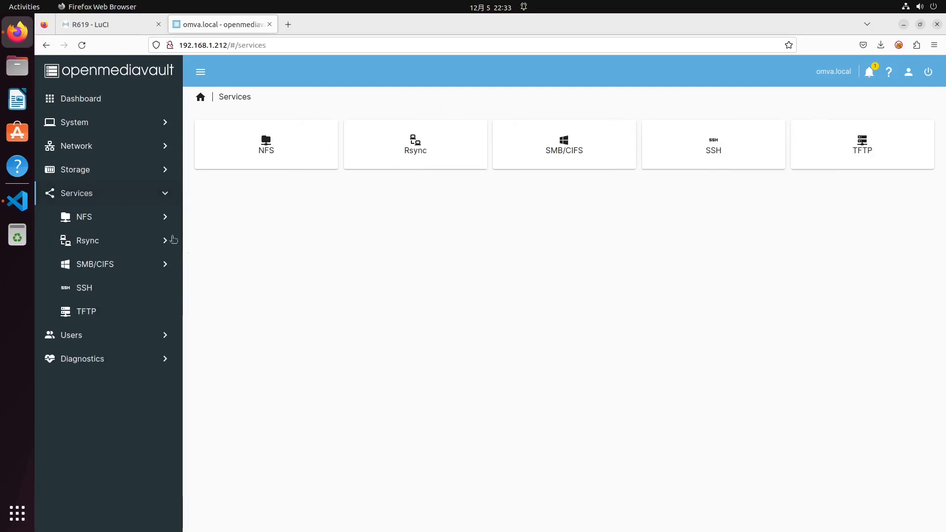
# Open the Services > TFTP settings page, showing port 69 and no shared folder.
pyautogui.click(86, 311)
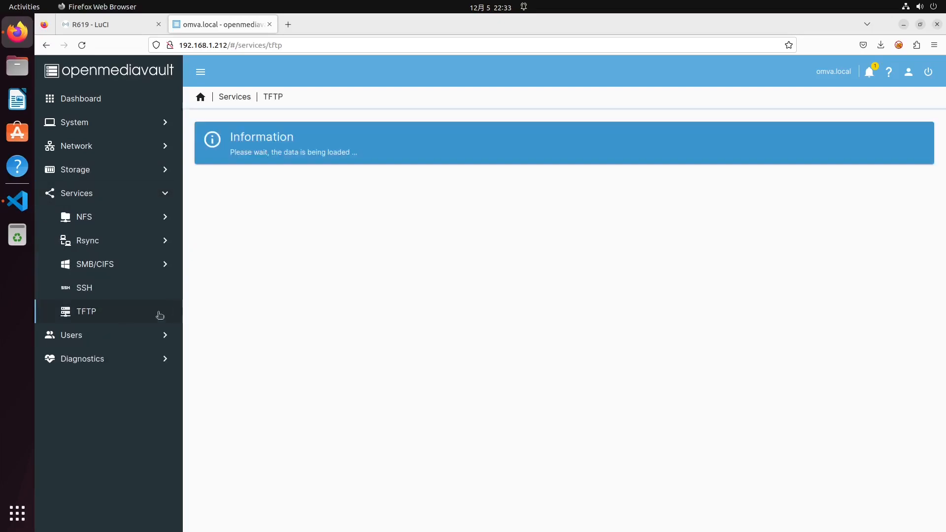
pyautogui.click(86, 312)
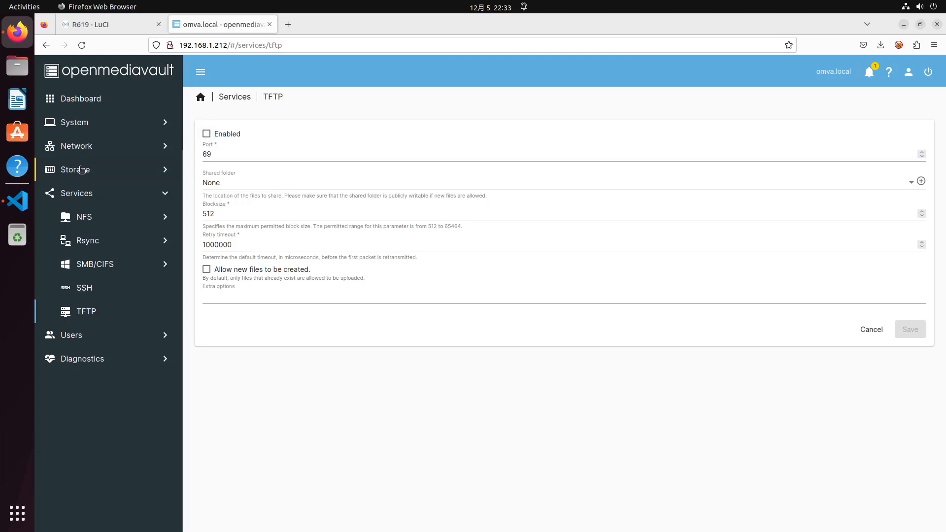
pyautogui.moveTo(155, 132)
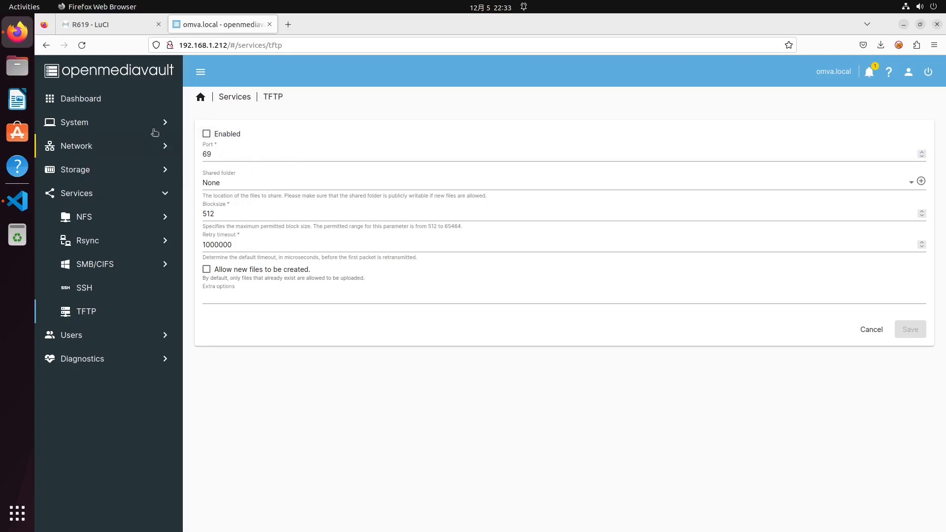
# Add a 'tftp' shared folder on /dev/md0, save it, and apply the changes.
pyautogui.click(75, 169)
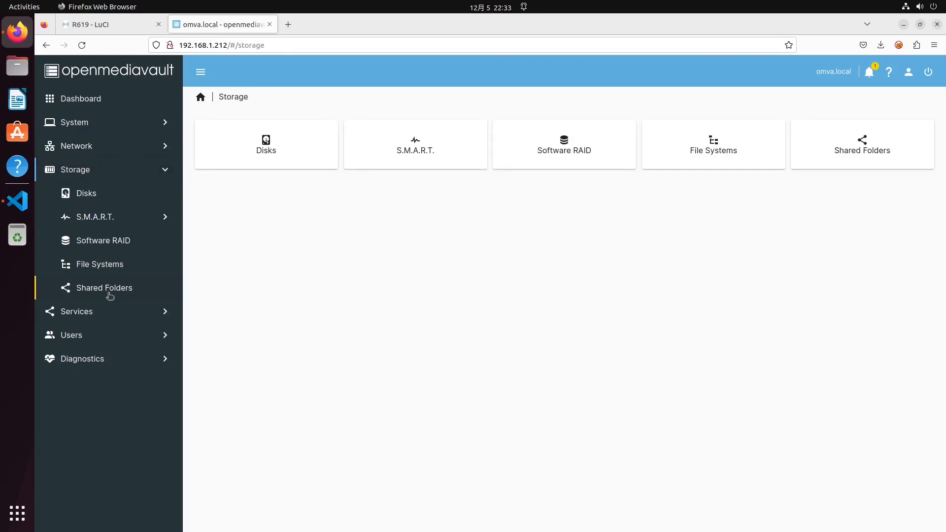
pyautogui.click(104, 287)
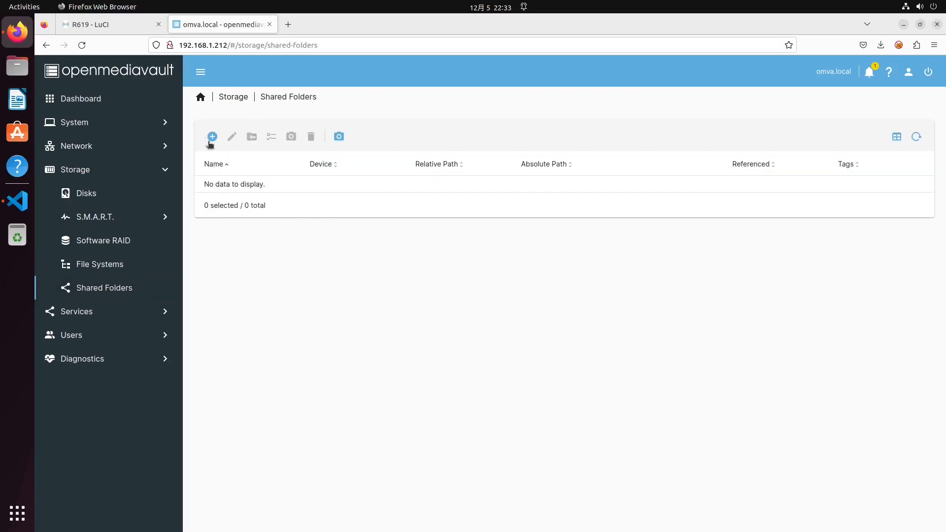
pyautogui.click(212, 137)
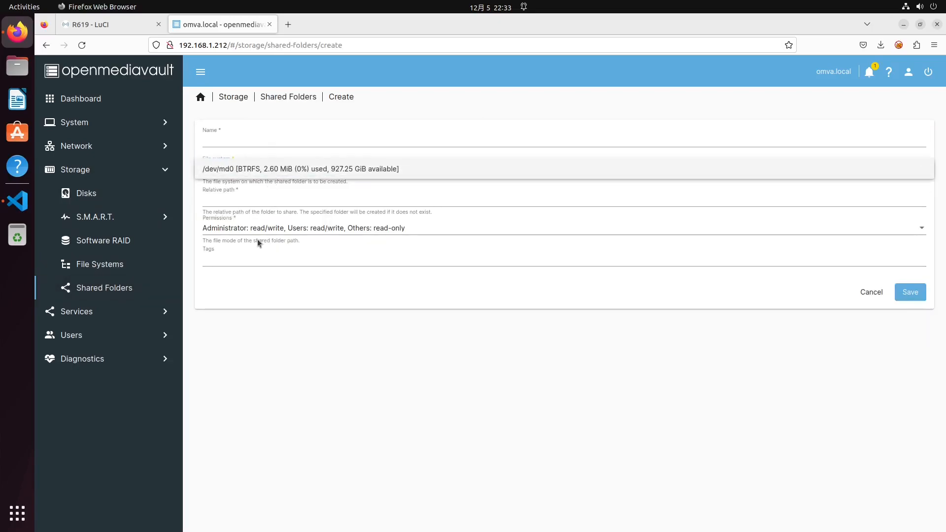
pyautogui.click(300, 168)
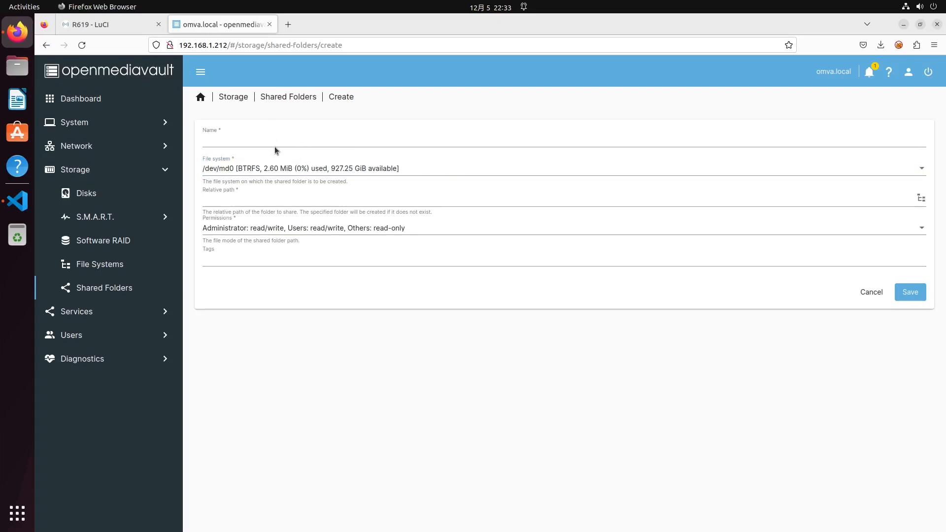
pyautogui.write('tftp')
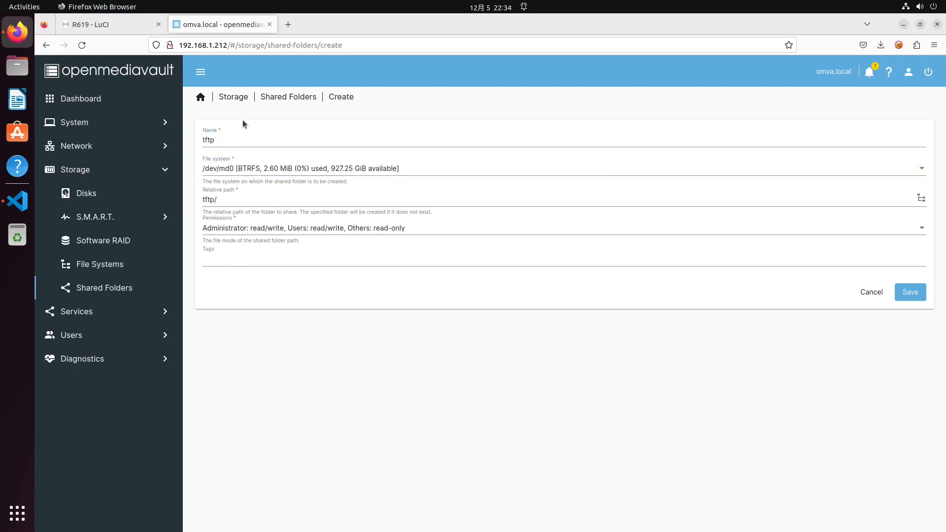
pyautogui.click(253, 139)
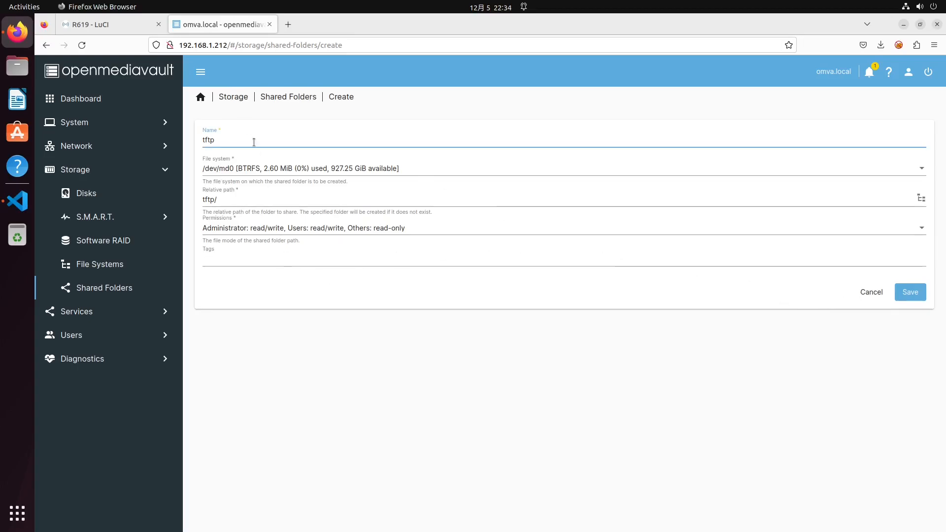
pyautogui.click(910, 292)
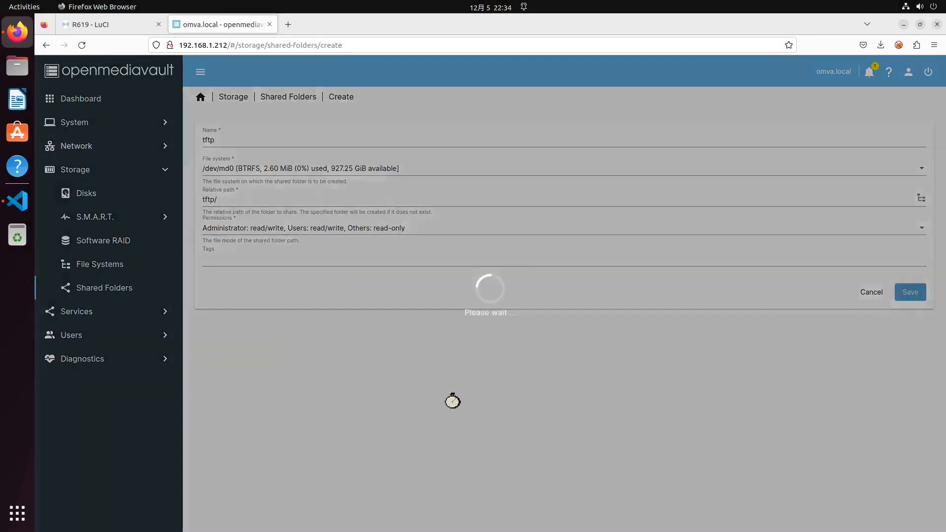
pyautogui.click(909, 292)
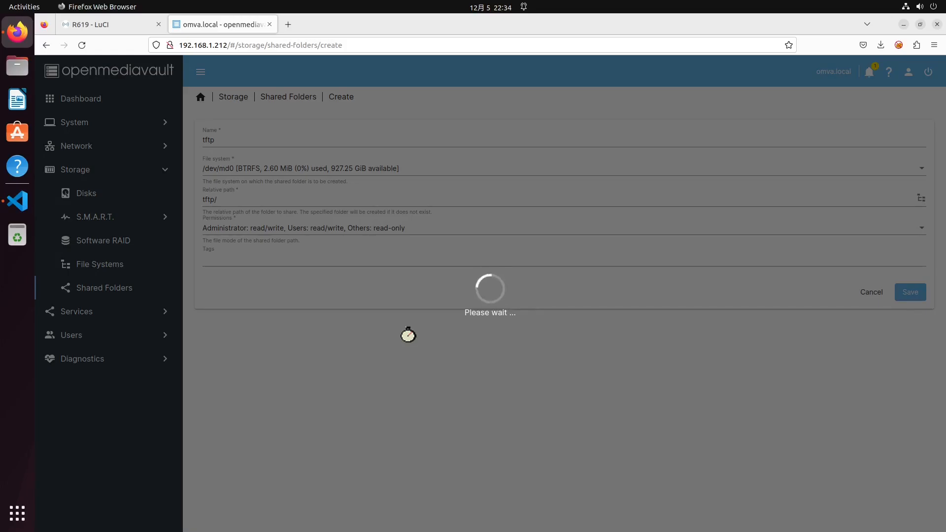
pyautogui.click(909, 292)
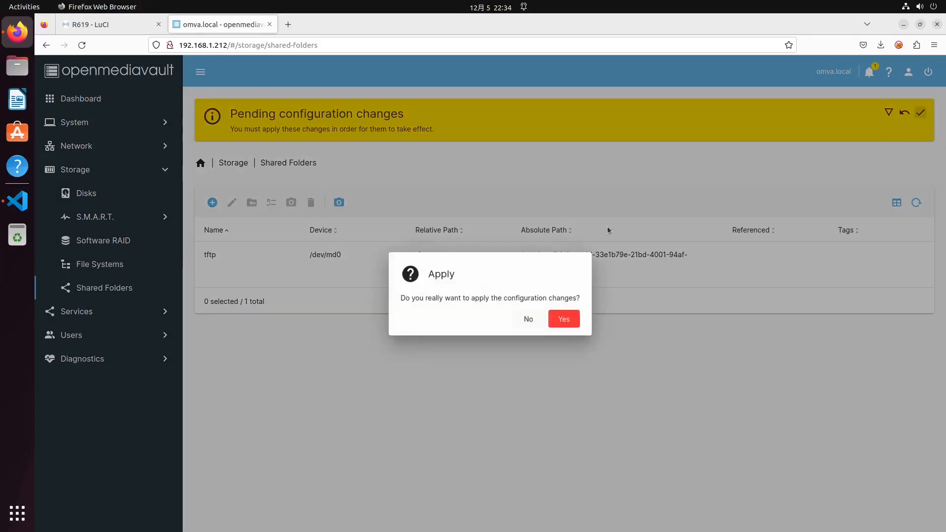
pyautogui.click(562, 318)
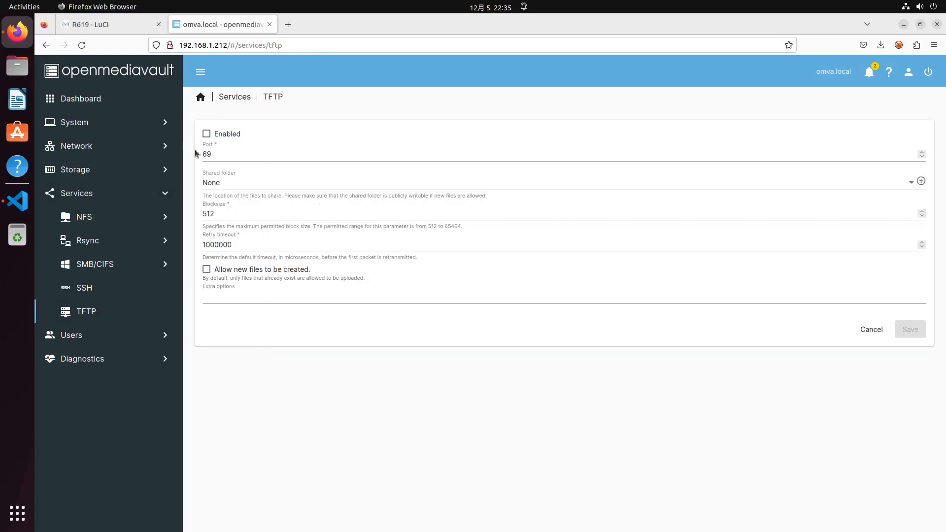
# Enable TFTP on the tftp shared folder with --verbose, then save and apply.
pyautogui.click(543, 183)
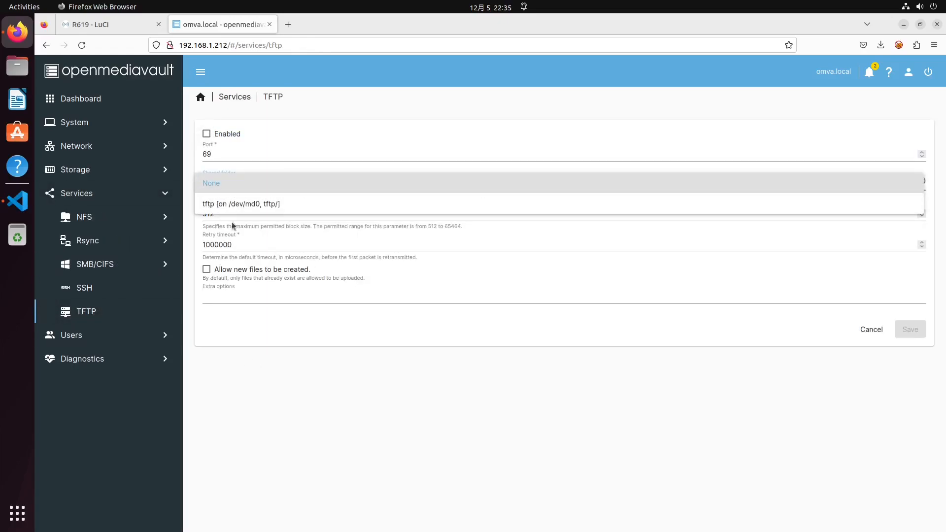
pyautogui.click(241, 204)
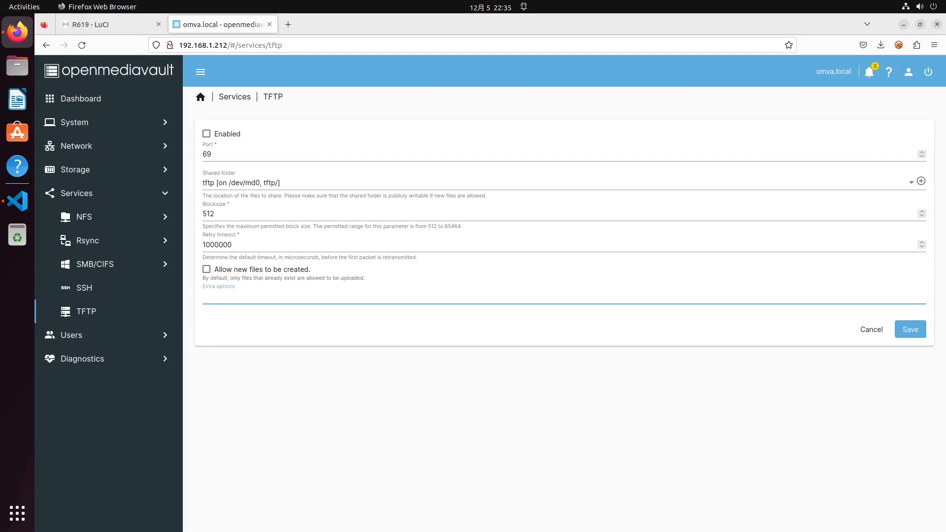
pyautogui.click(218, 286)
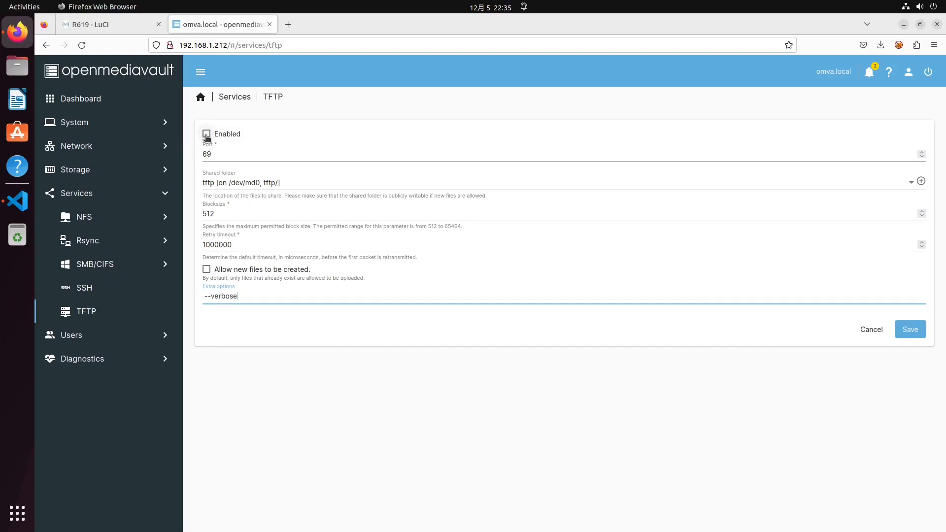
pyautogui.click(207, 133)
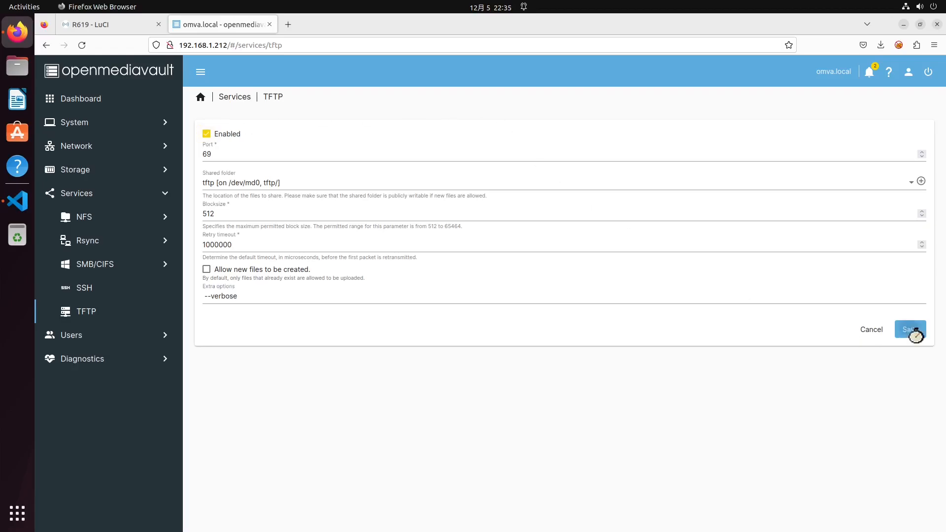
pyautogui.click(910, 329)
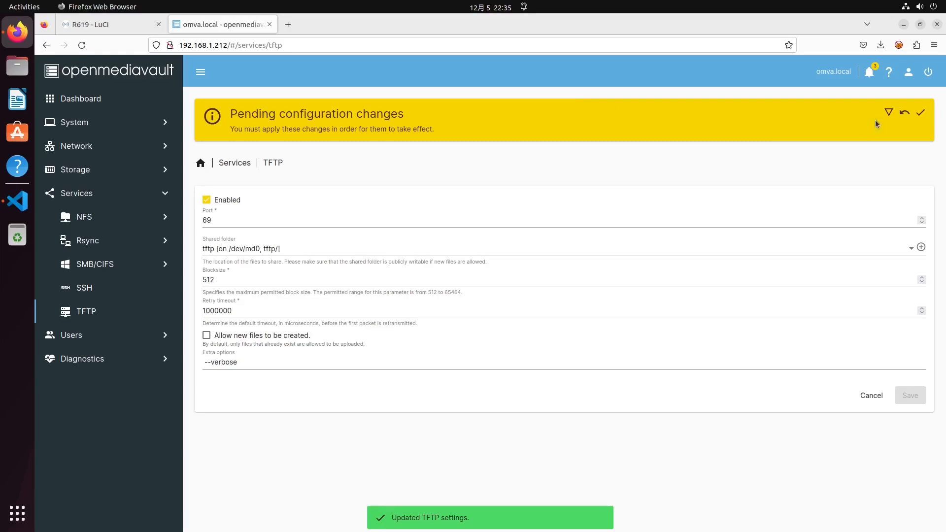
pyautogui.click(919, 113)
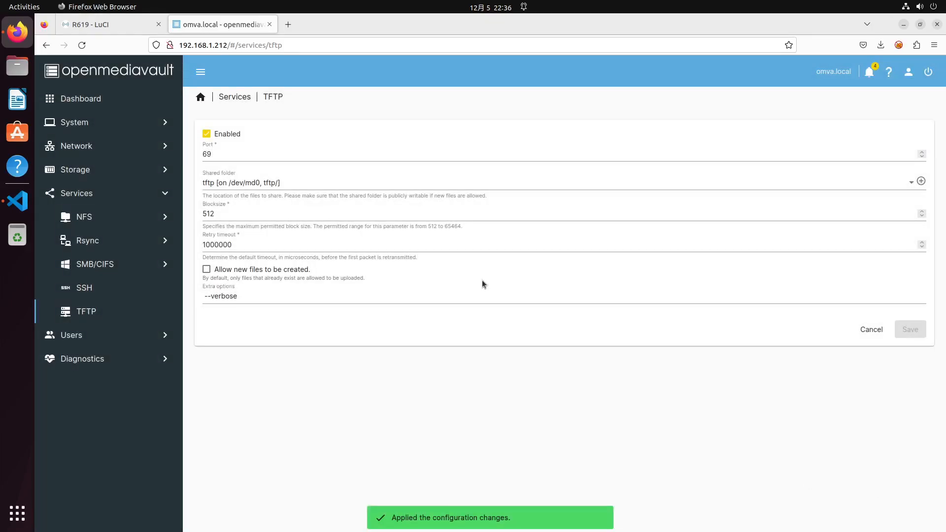
pyautogui.moveTo(88, 246)
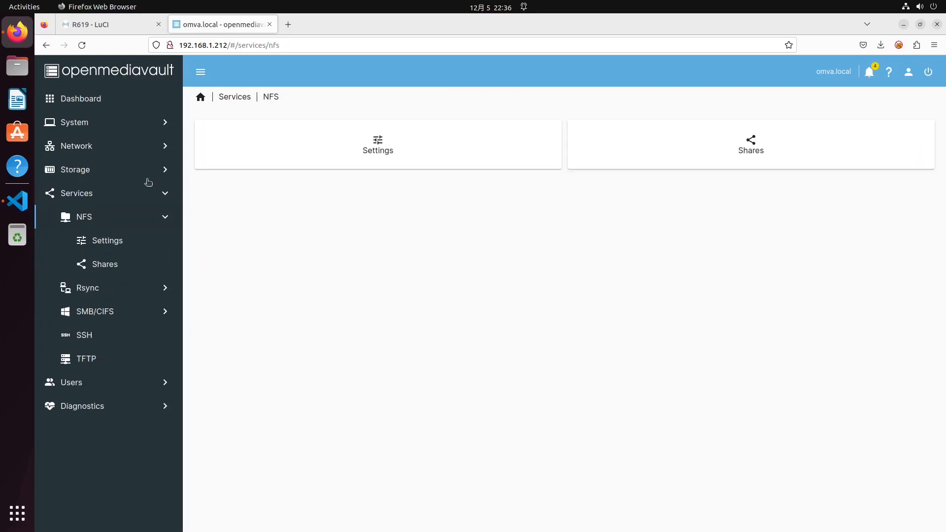
pyautogui.moveTo(105, 159)
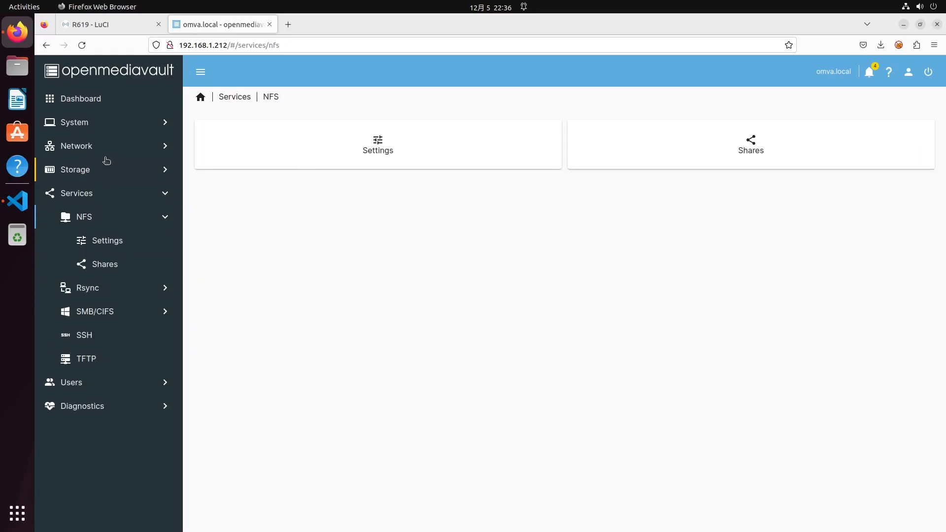
# Add a 'netboot' shared folder with path netboot/, save it, and apply the changes.
pyautogui.click(75, 169)
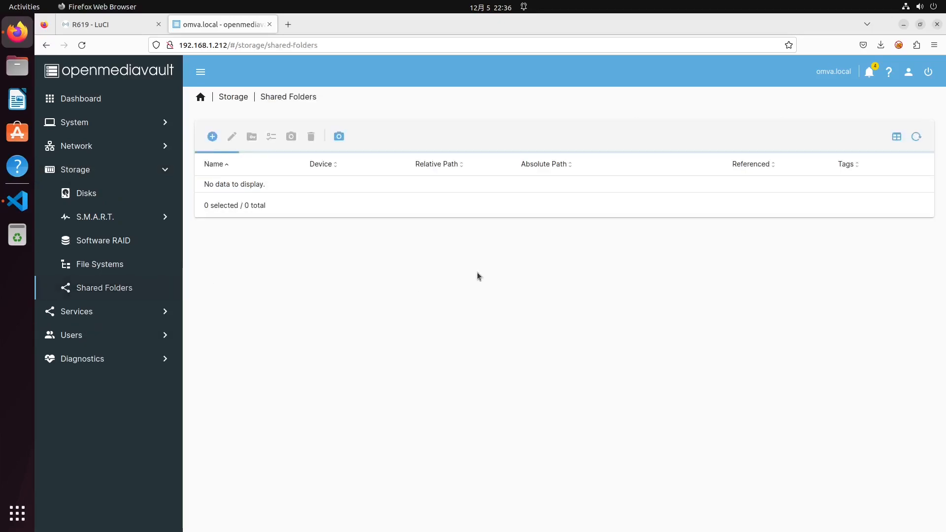
pyautogui.click(212, 137)
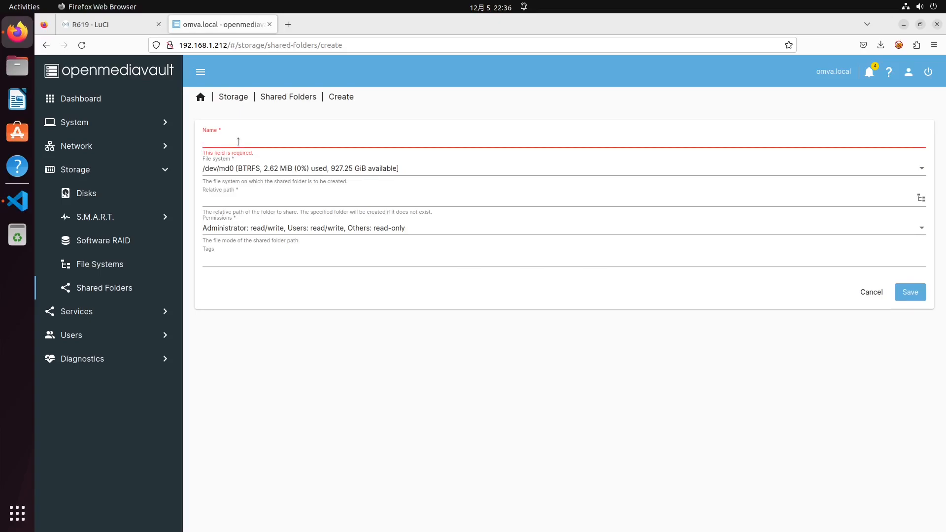
pyautogui.write('net')
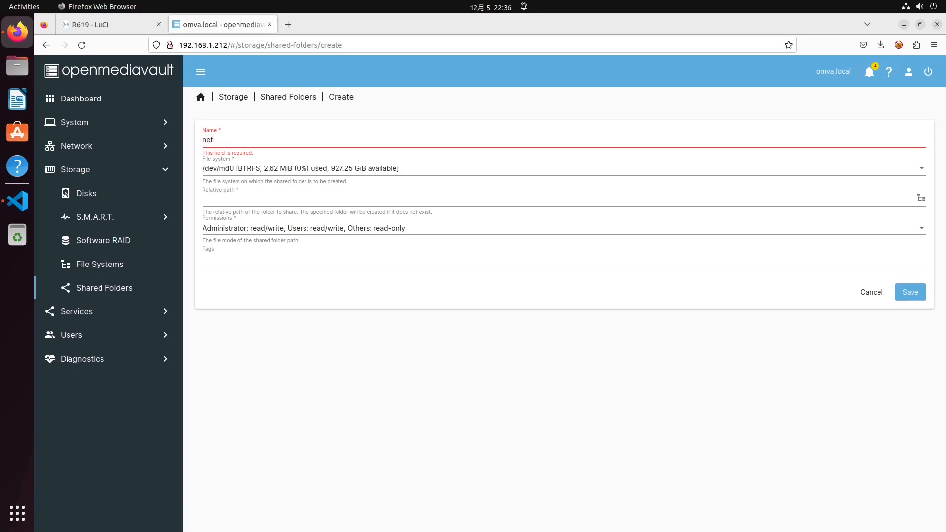
pyautogui.write('boot')
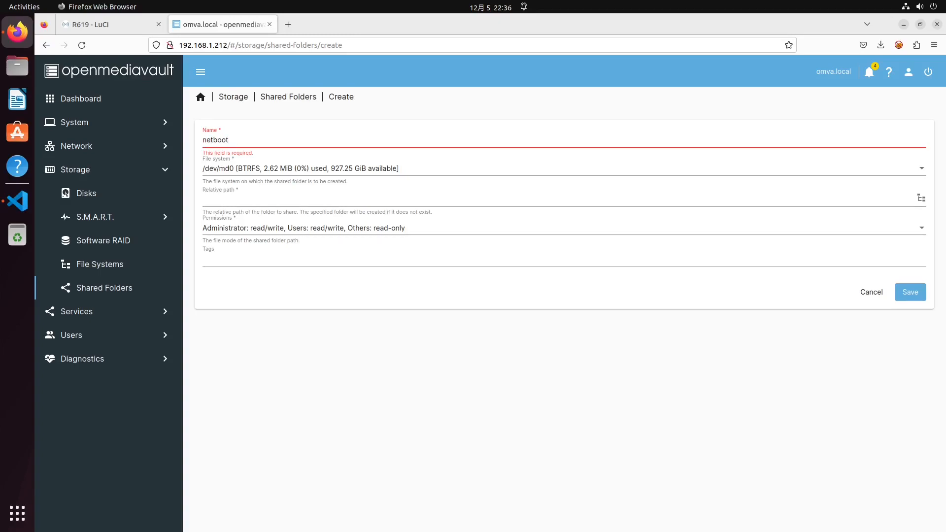
pyautogui.write('netboot/')
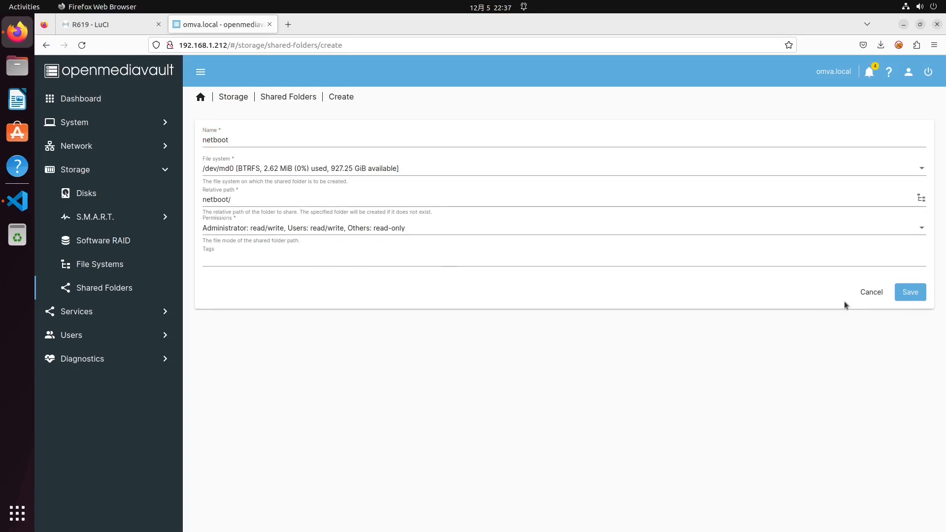
pyautogui.click(909, 292)
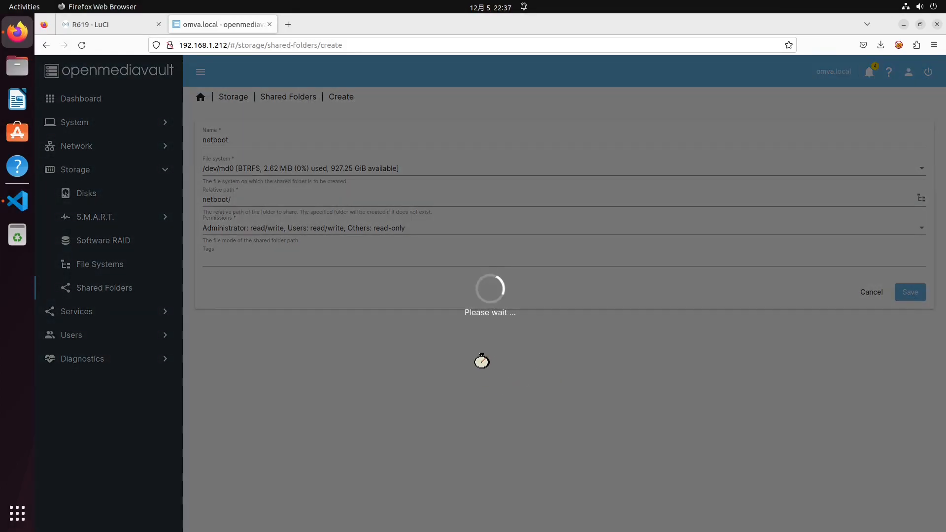
pyautogui.click(909, 292)
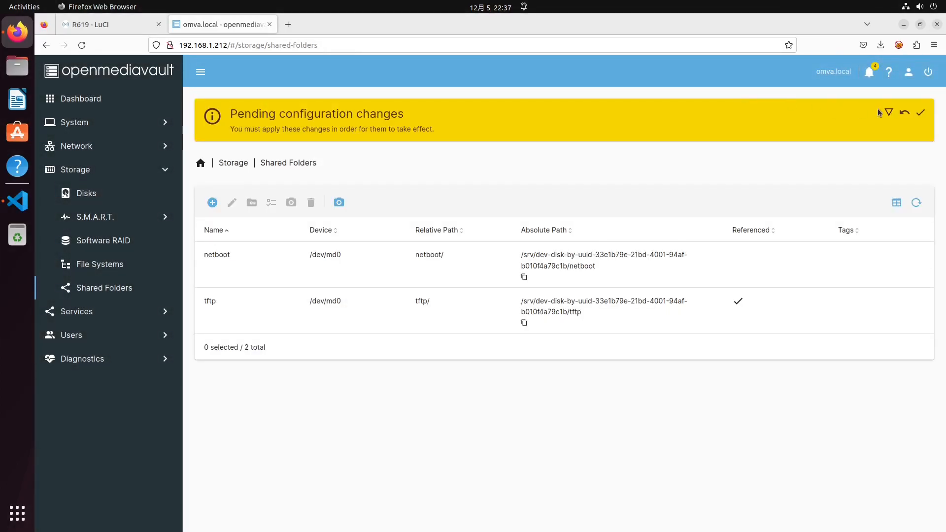
pyautogui.click(920, 113)
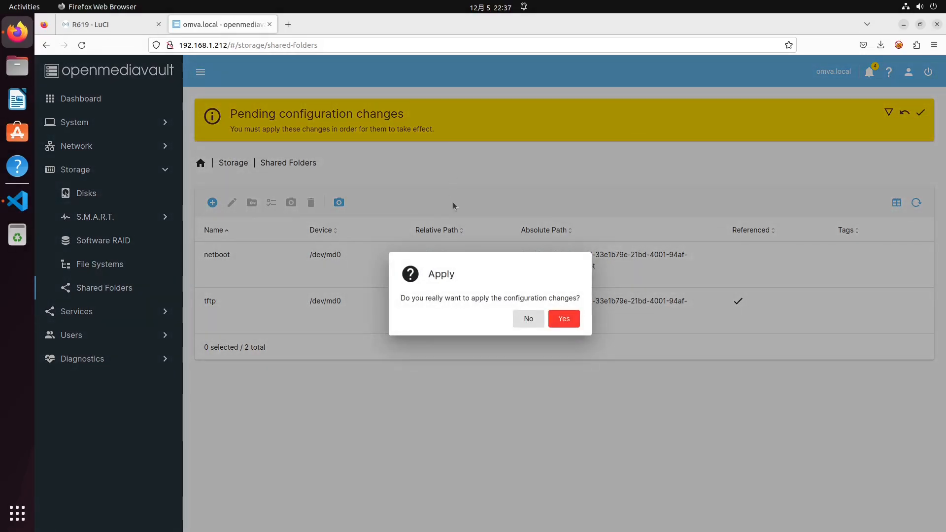
pyautogui.click(562, 319)
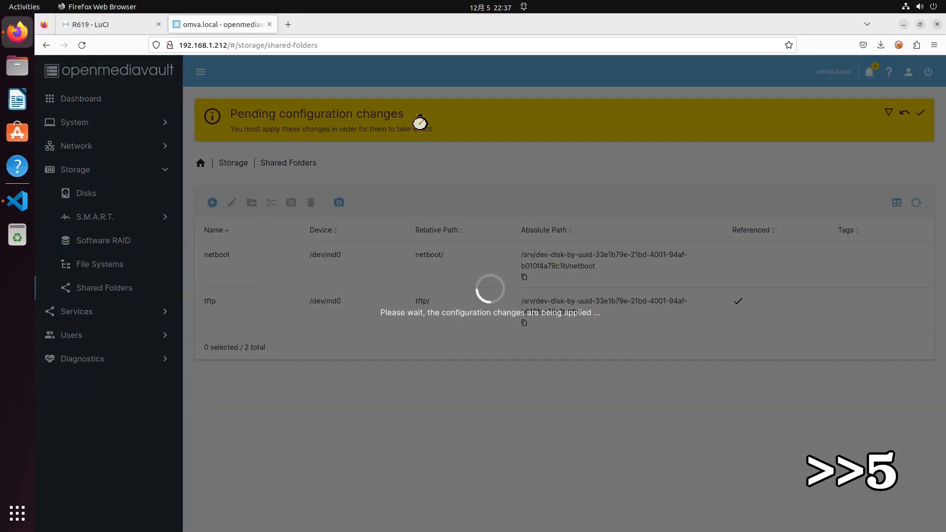
pyautogui.click(920, 113)
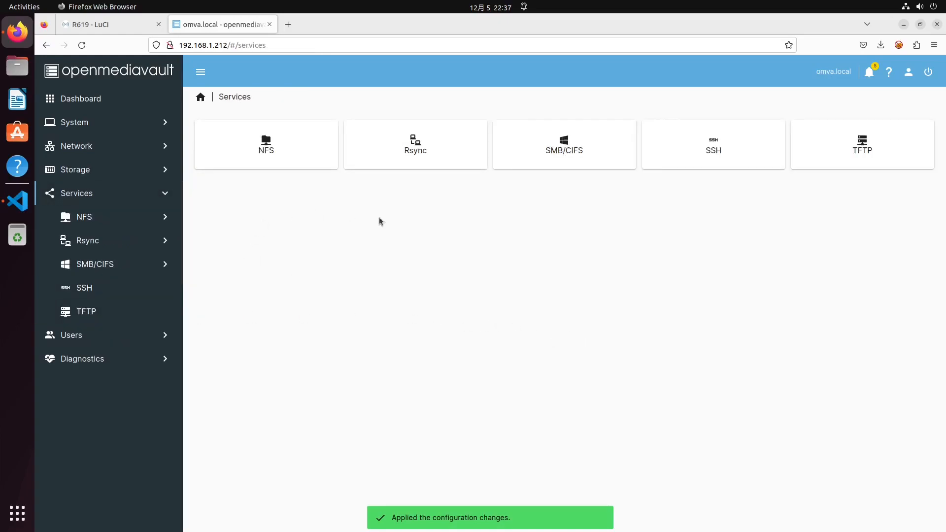
# Export netboot over NFS to 192.168.1.0/24 and tick Enabled in NFS settings.
pyautogui.click(84, 217)
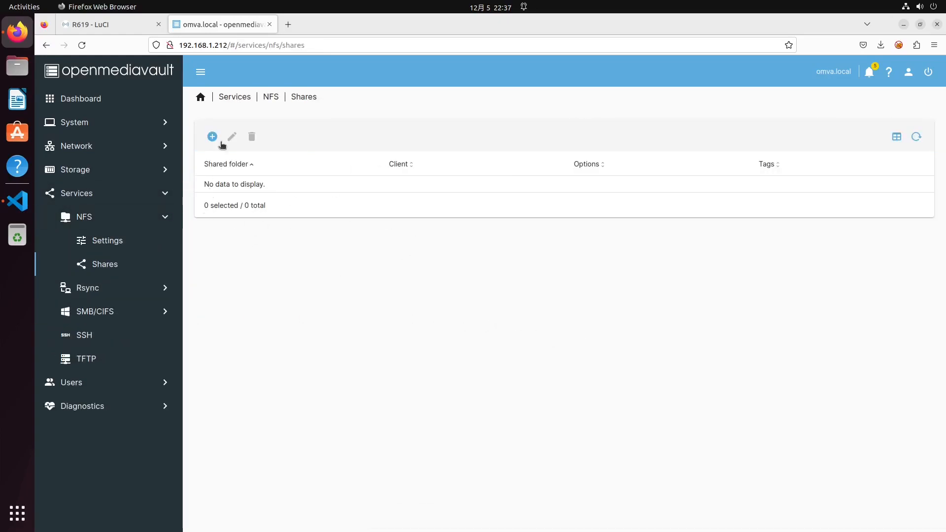
pyautogui.click(212, 136)
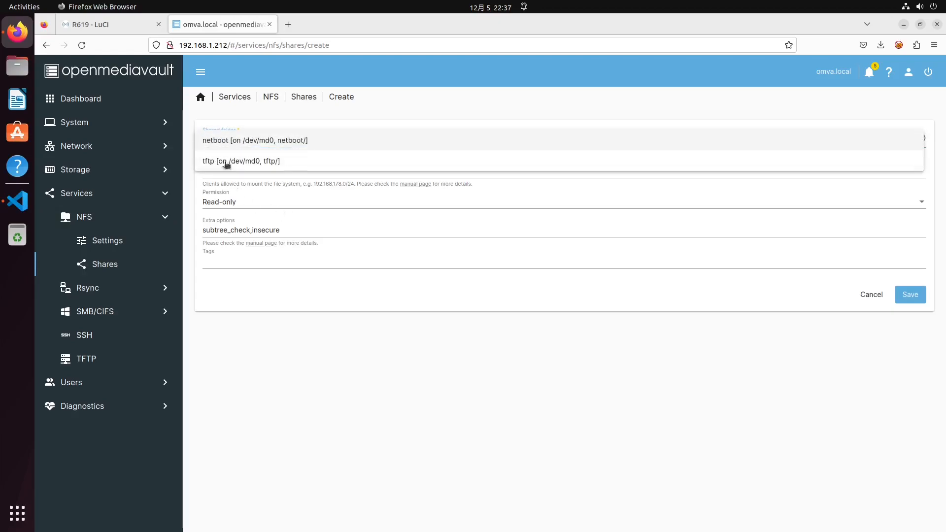
pyautogui.click(255, 140)
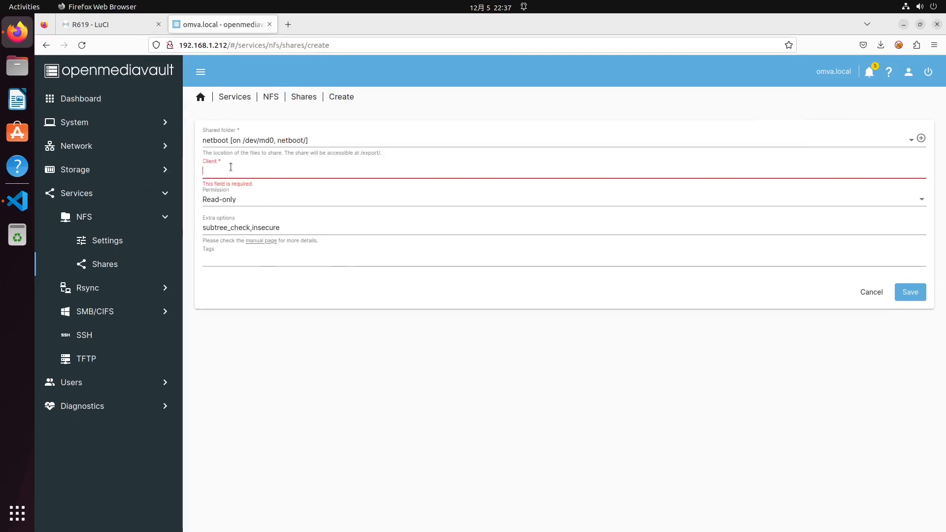
pyautogui.write('192.168.1.0')
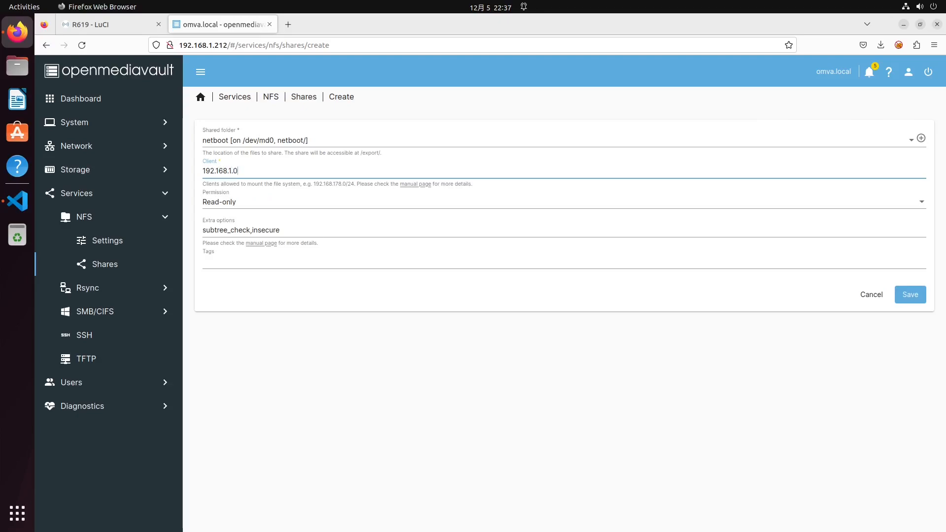
pyautogui.write('/2')
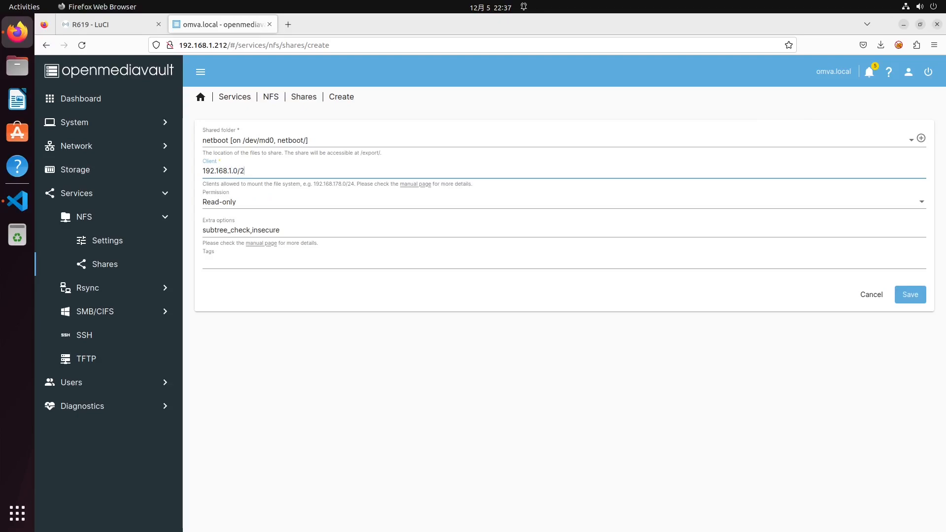
pyautogui.write('4')
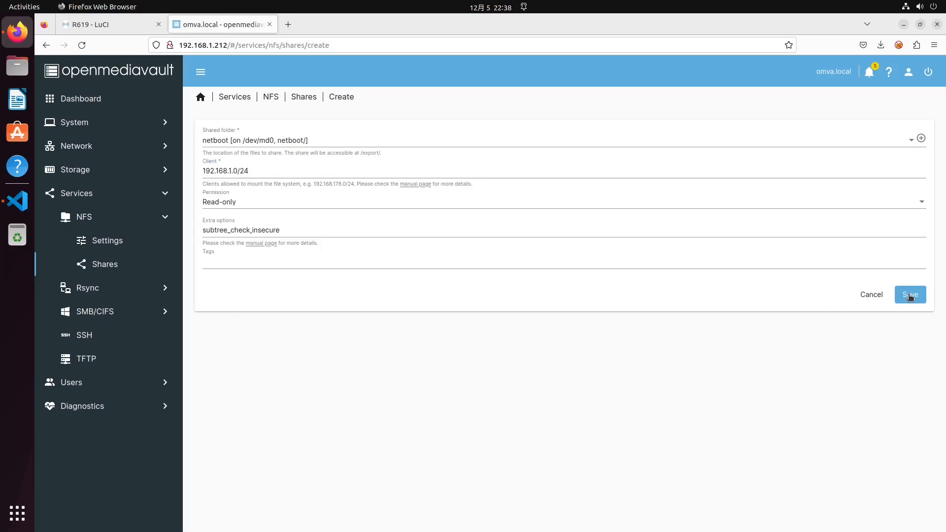
pyautogui.click(910, 294)
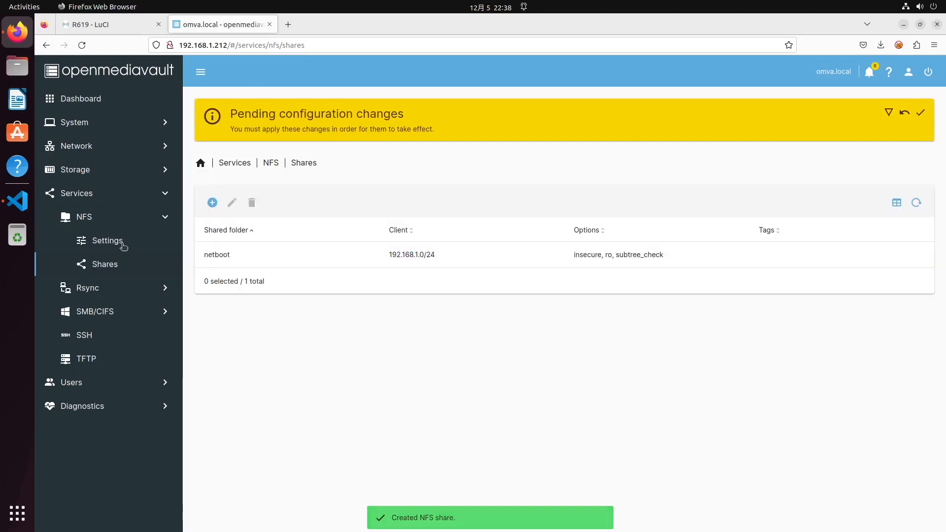
pyautogui.click(107, 239)
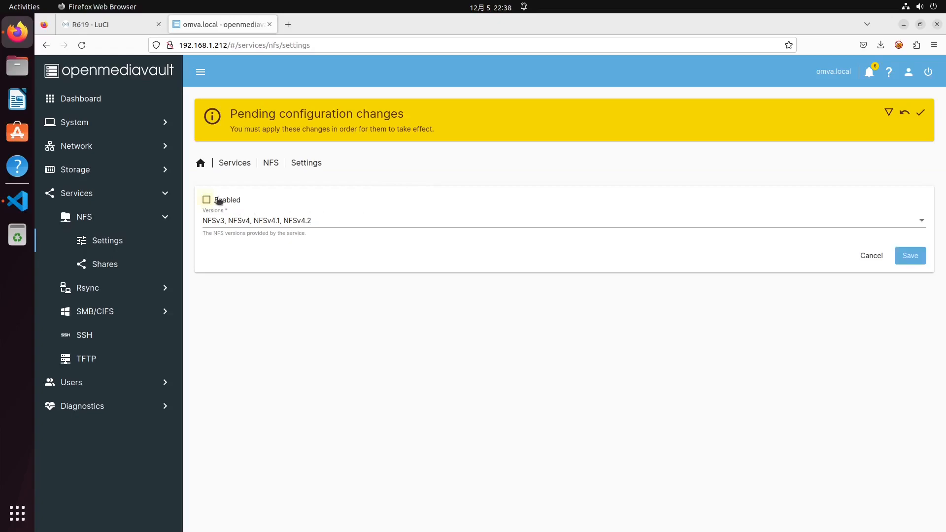
pyautogui.click(207, 200)
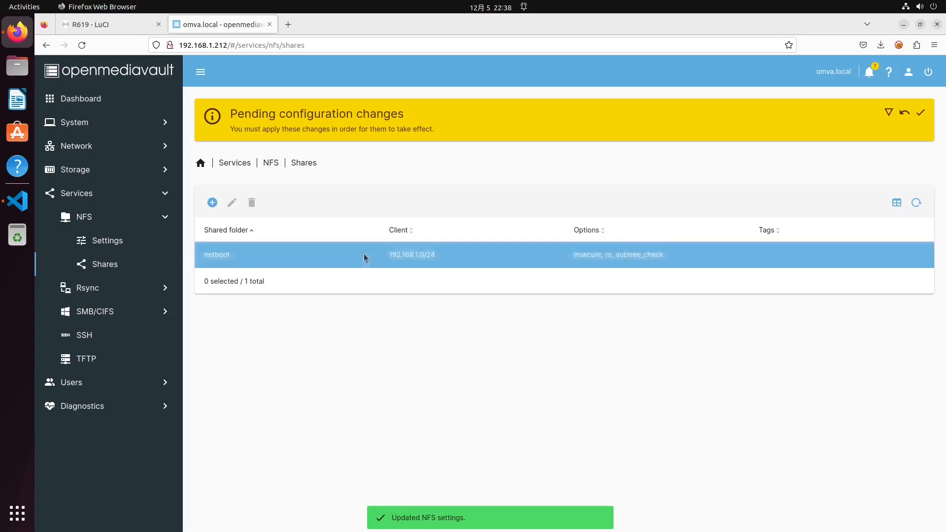
# Edit the netboot share to read/write with options async, insecure, no_subtree_check, crossmnt.
pyautogui.doubleClick(218, 254)
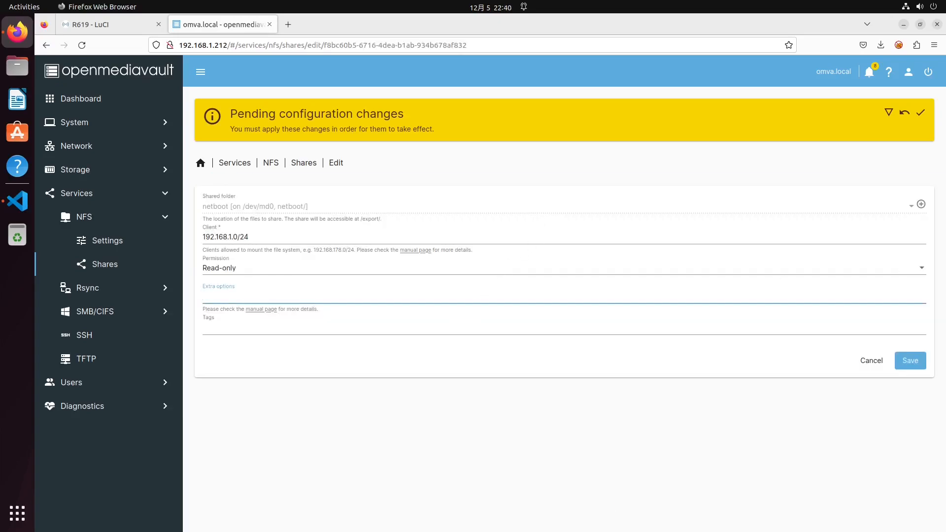
pyautogui.click(218, 285)
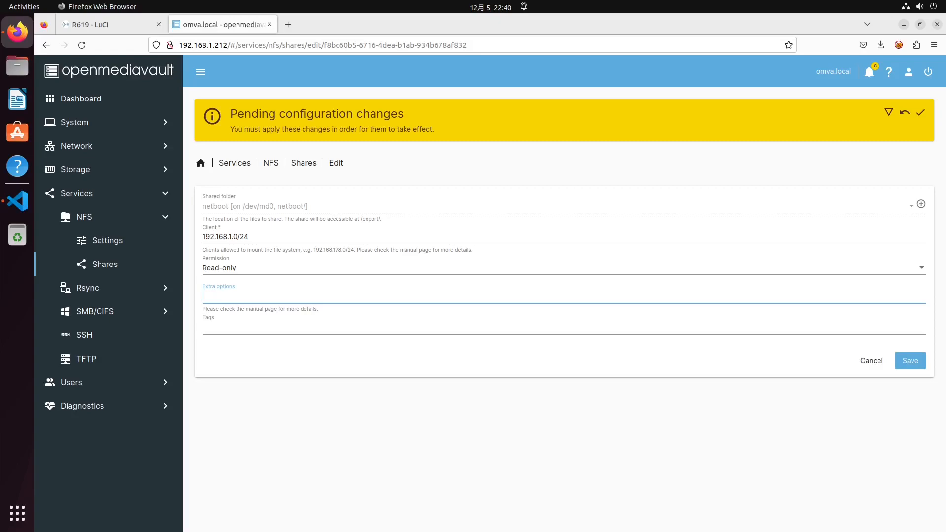
pyautogui.write('no_root_squash,')
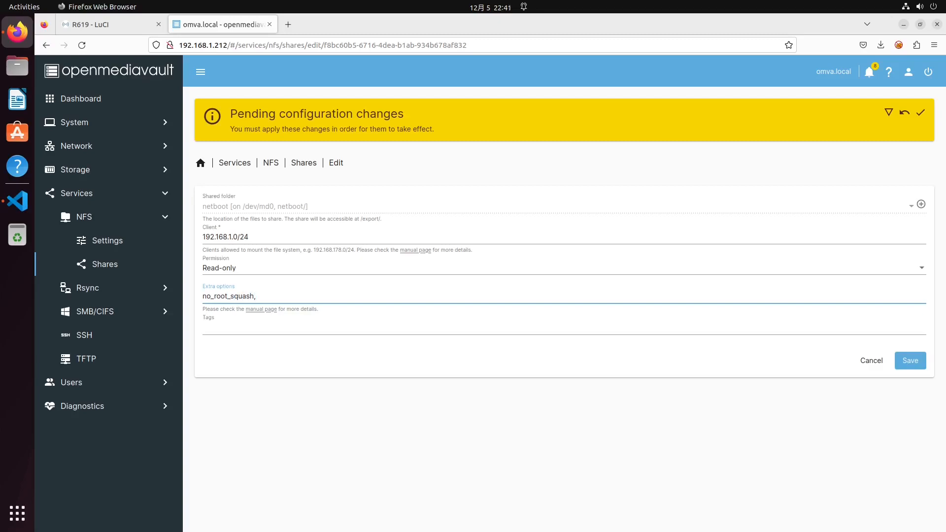
pyautogui.write('async,')
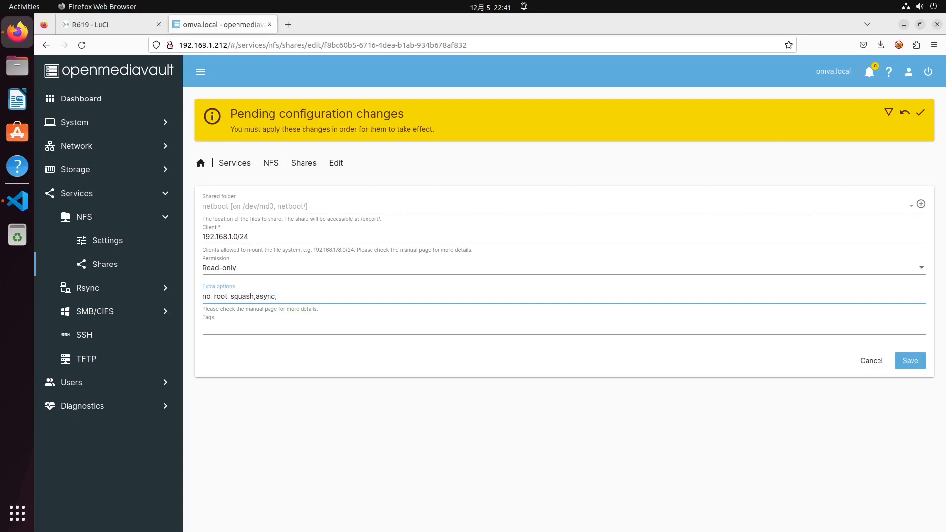
pyautogui.write('insecure')
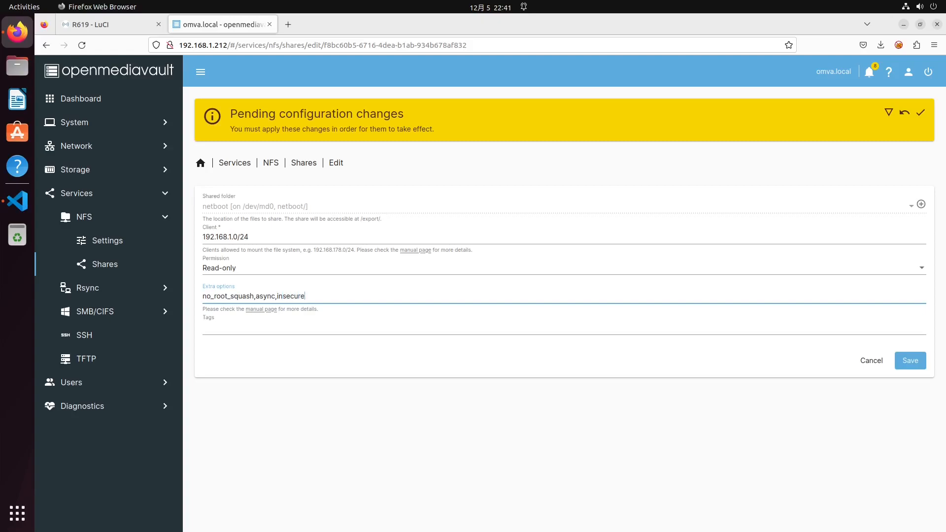
pyautogui.write(',n')
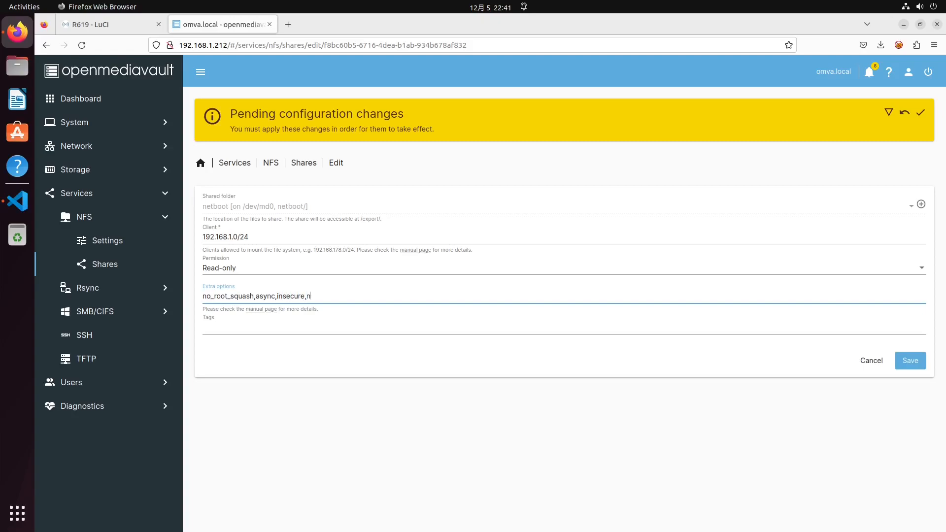
pyautogui.write('o_subtree')
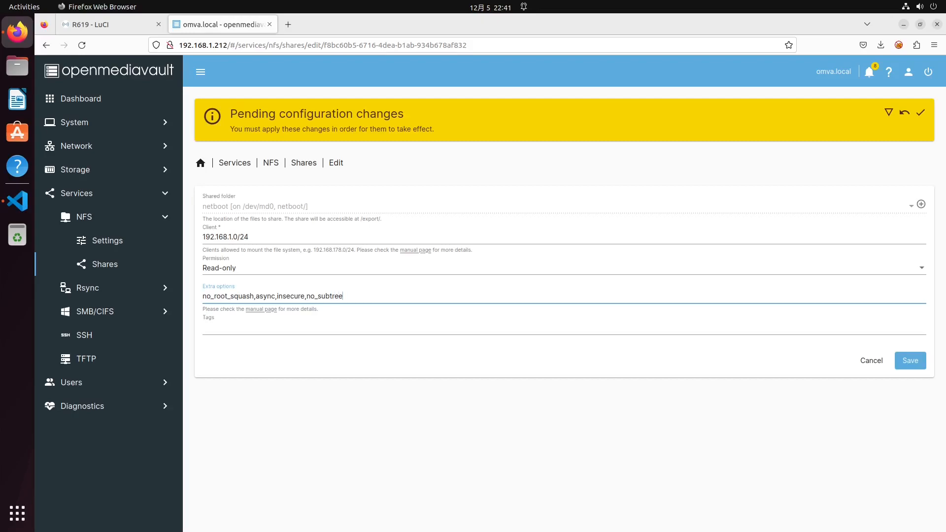
pyautogui.write('_check')
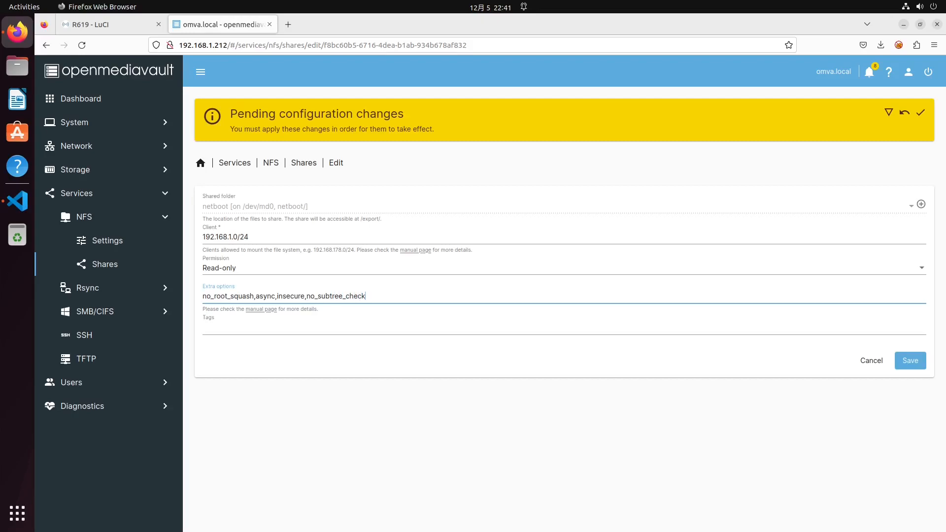
pyautogui.write(',crossmnt')
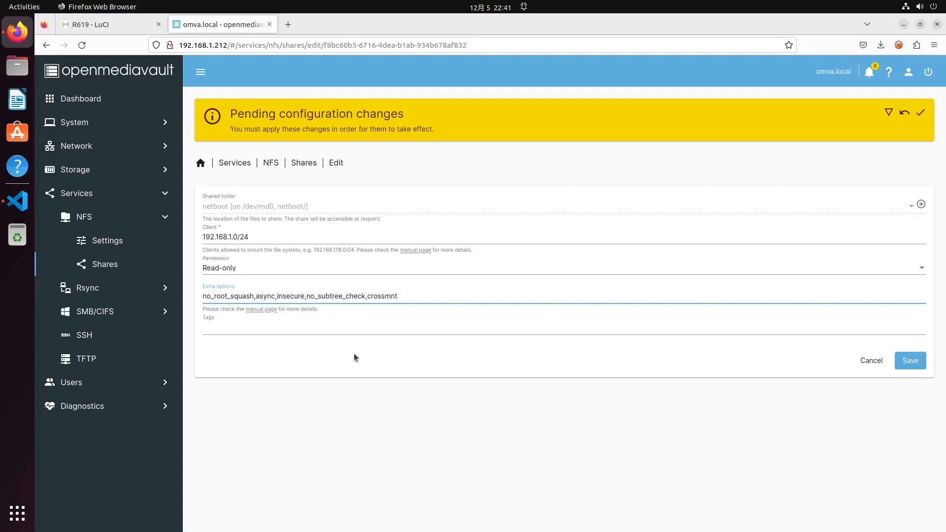
pyautogui.click(561, 267)
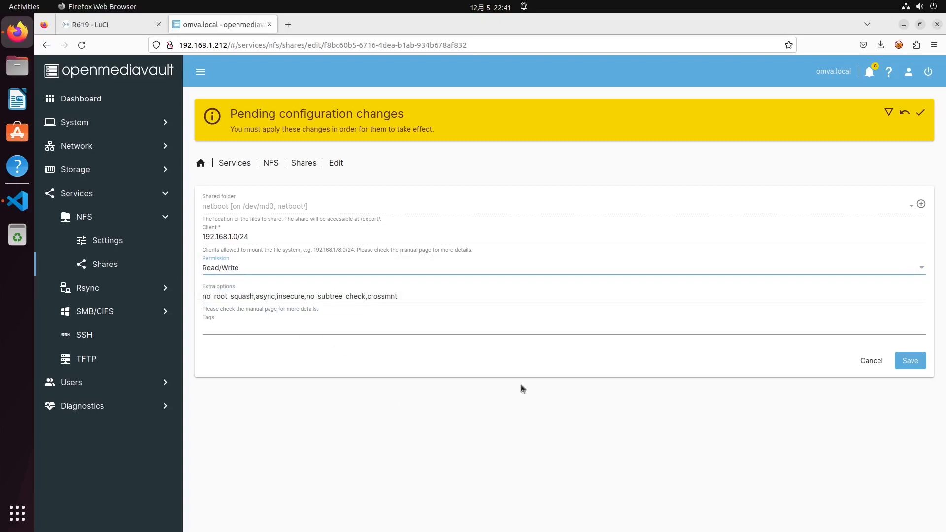
# Save the edited netboot share and apply the pending configuration changes.
pyautogui.click(908, 360)
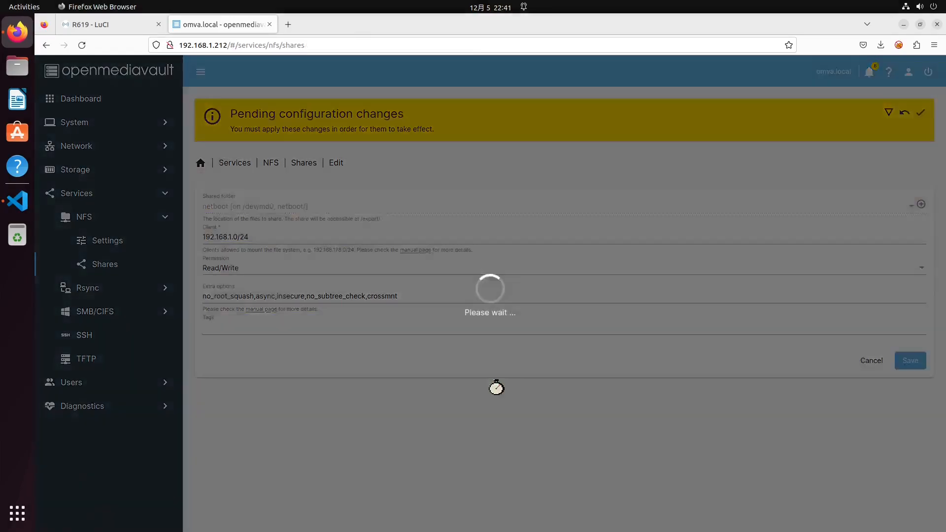
pyautogui.click(910, 360)
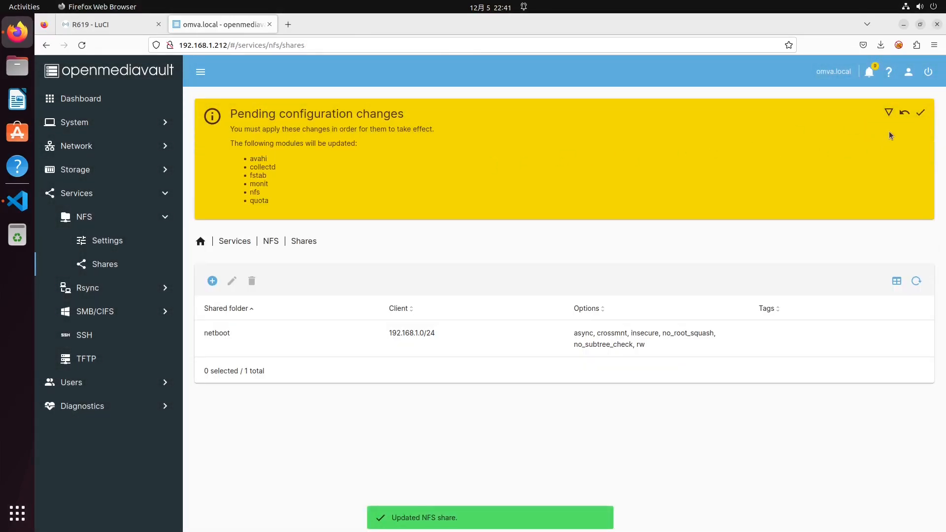
pyautogui.click(920, 112)
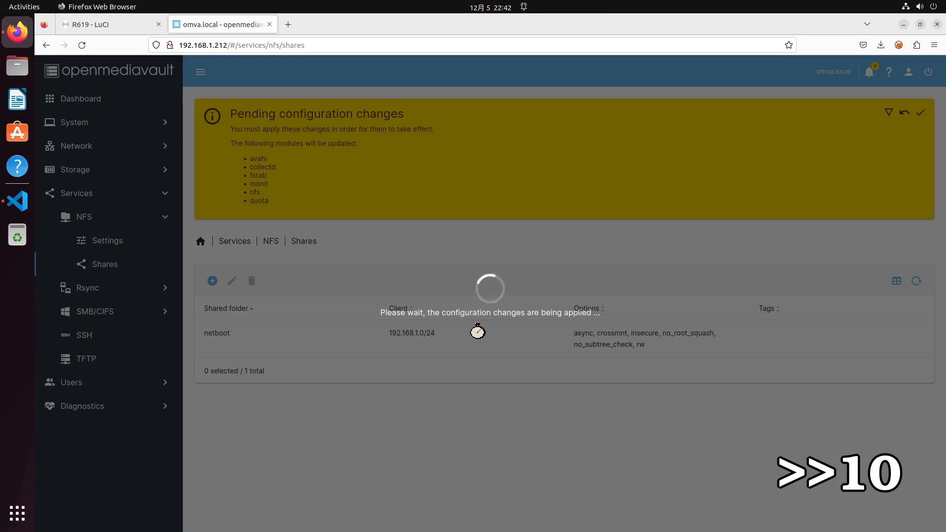
pyautogui.moveTo(382, 171)
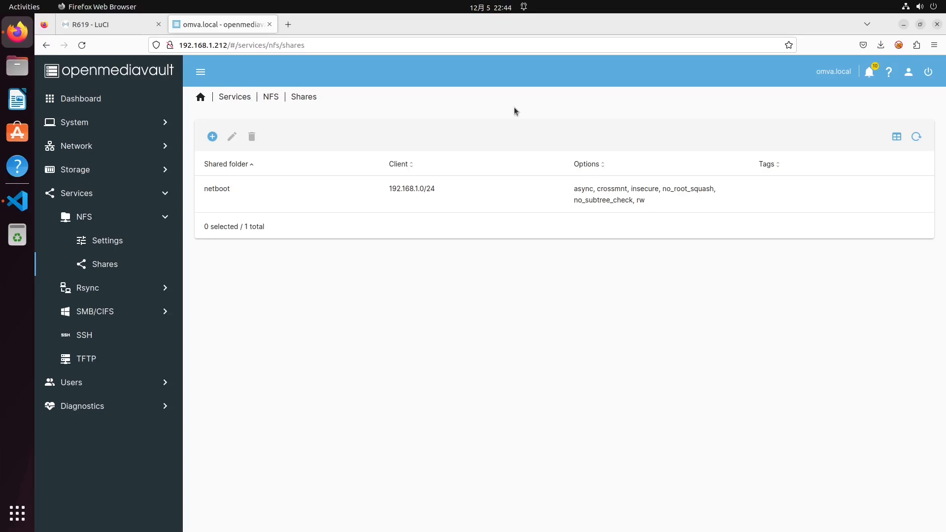
pyautogui.click(108, 24)
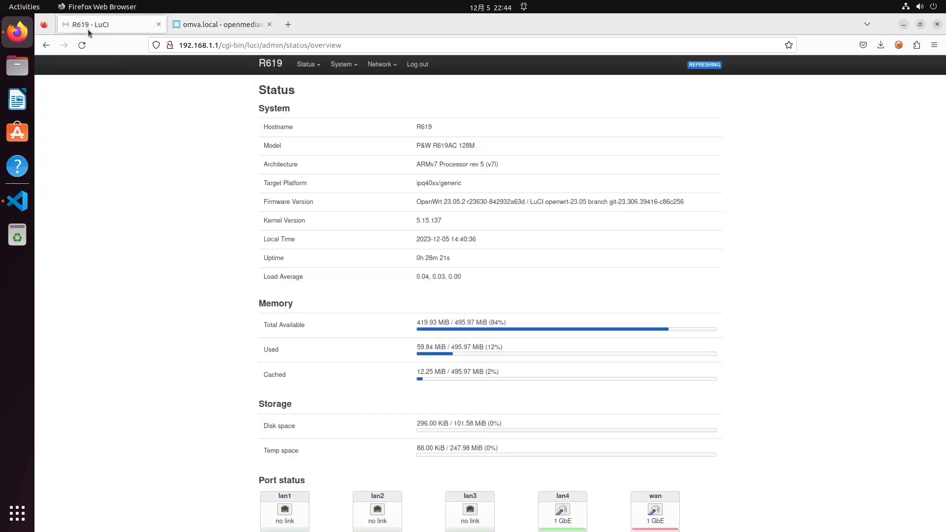
pyautogui.click(17, 201)
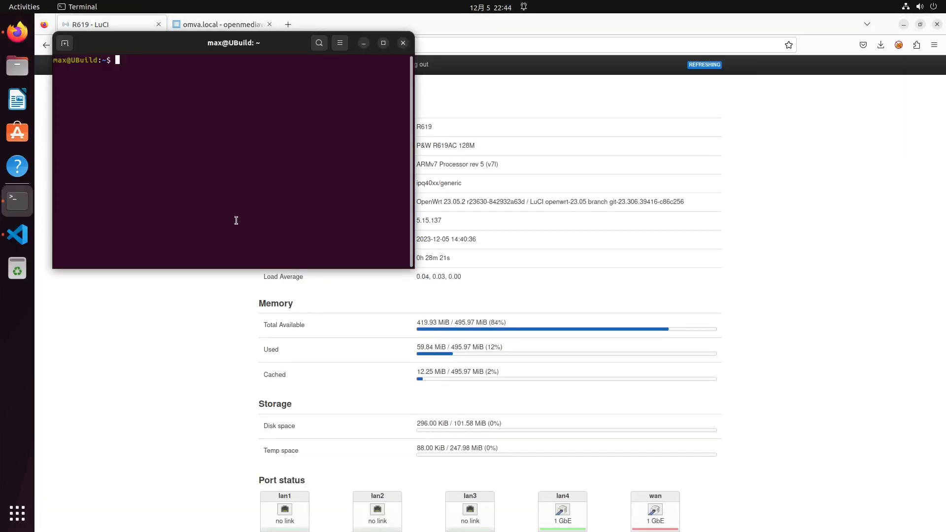
pyautogui.write('ssh root@19')
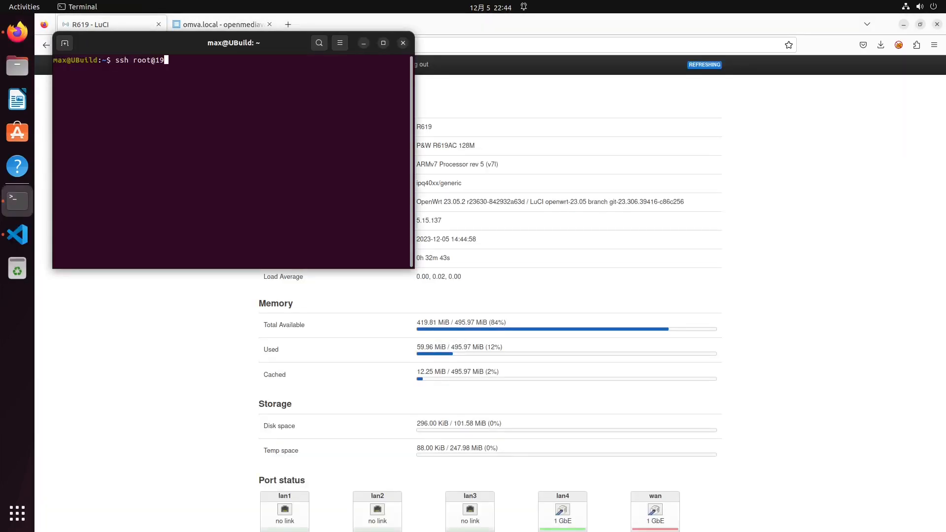
pyautogui.write('2.168.1.1')
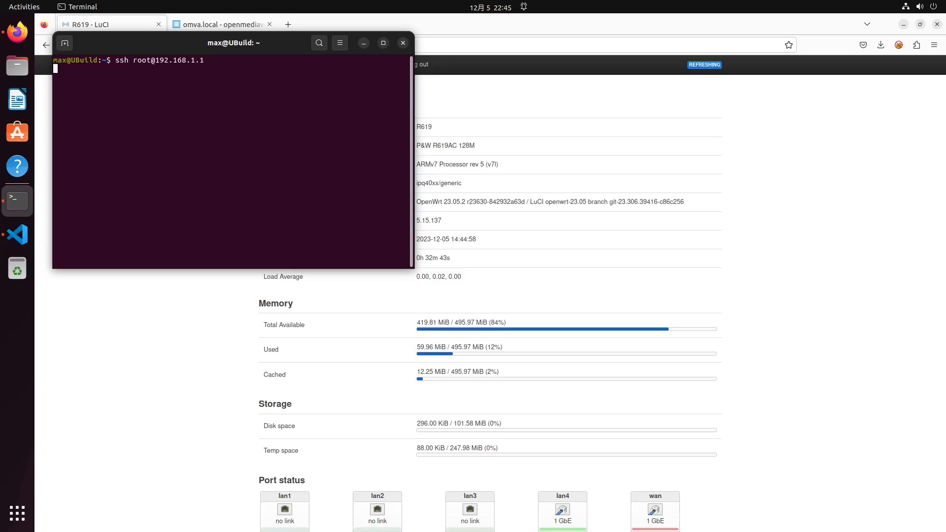
pyautogui.write('yes')
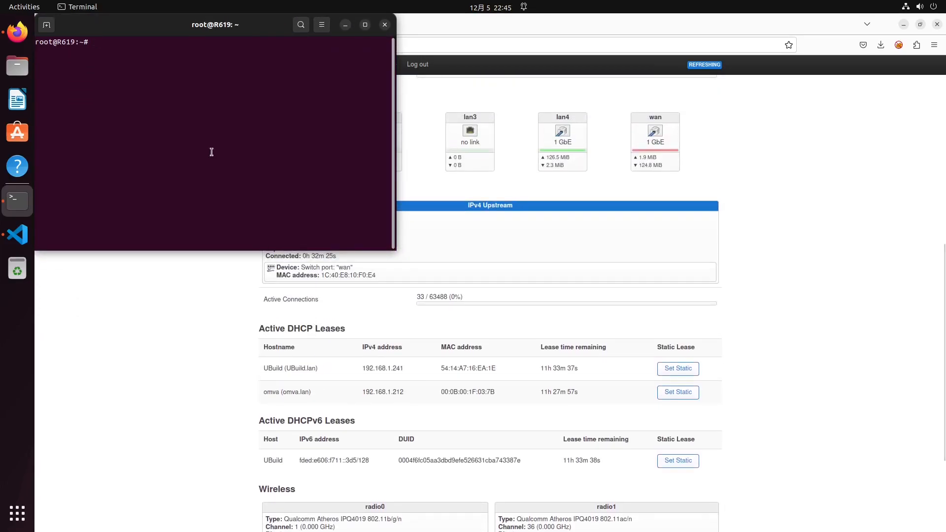
# Open the router's /etc/config/dhcp in vi and begin a config boot section at the end.
pyautogui.write('vi /')
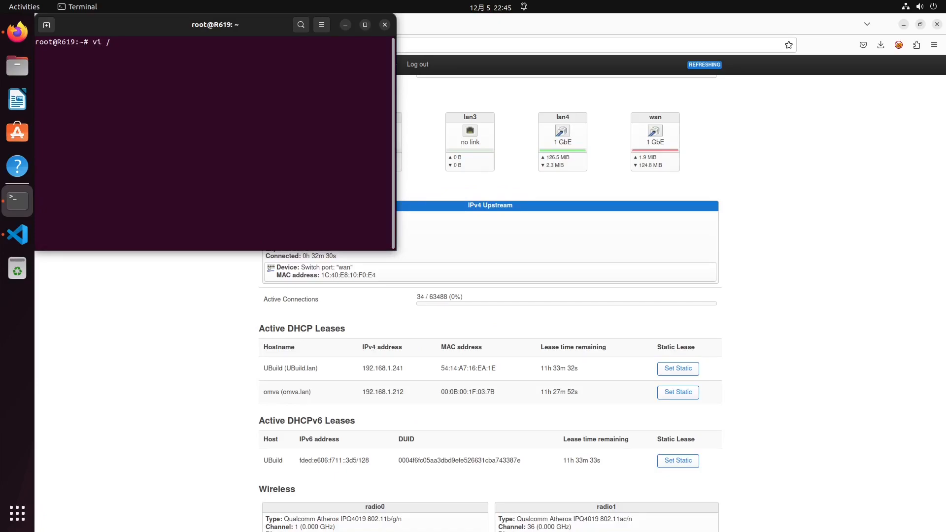
pyautogui.write('etc/con')
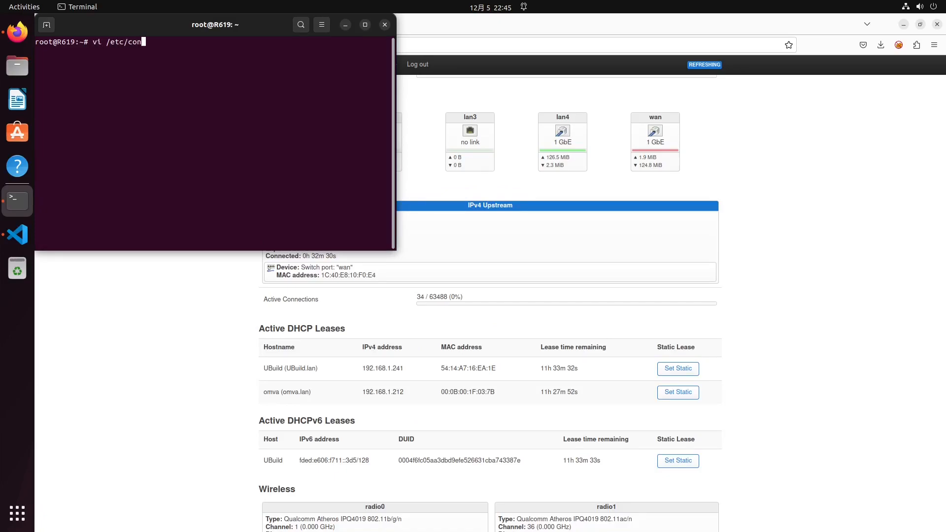
pyautogui.write('fig/')
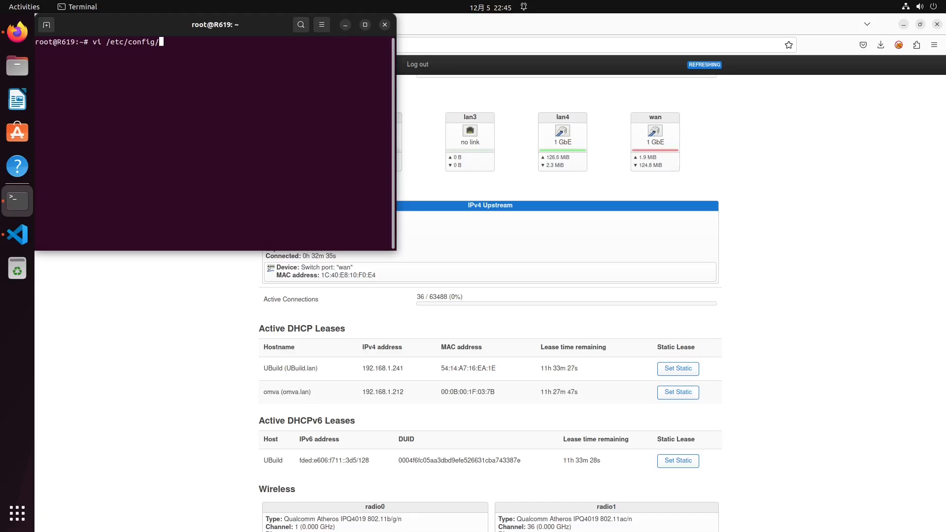
pyautogui.write('dhcp')
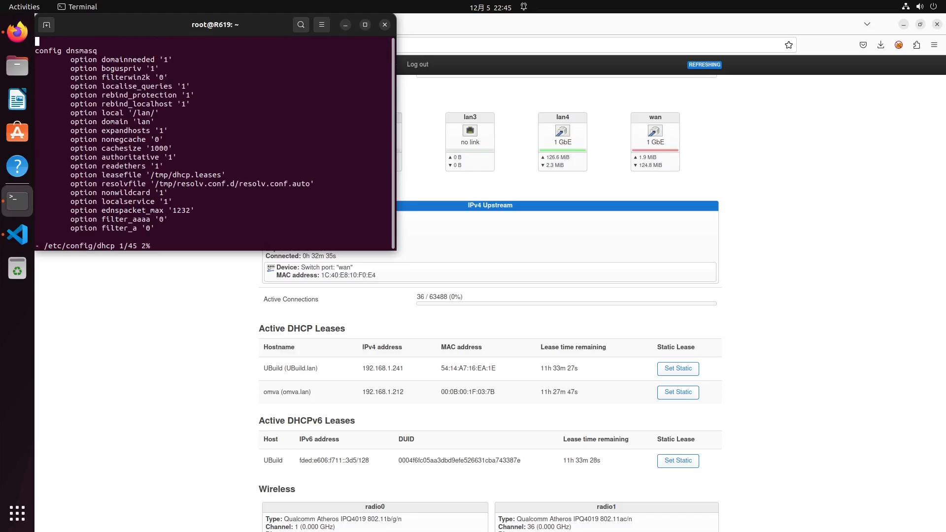
pyautogui.scroll(-3)
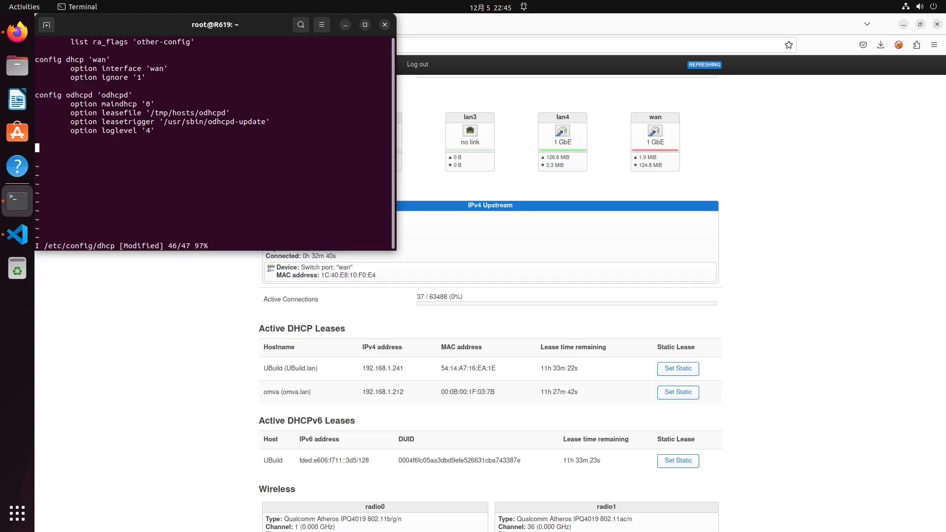
pyautogui.write("config boot 'linux")
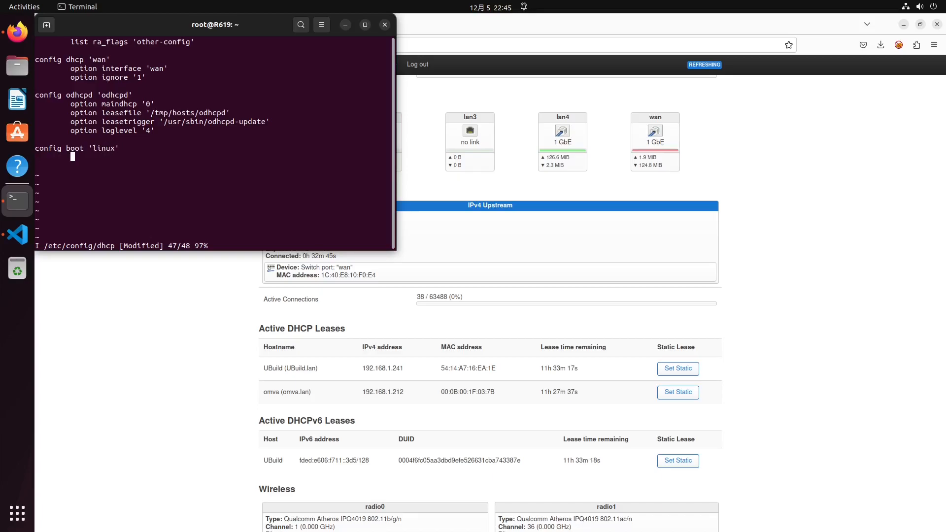
pyautogui.write('option ser')
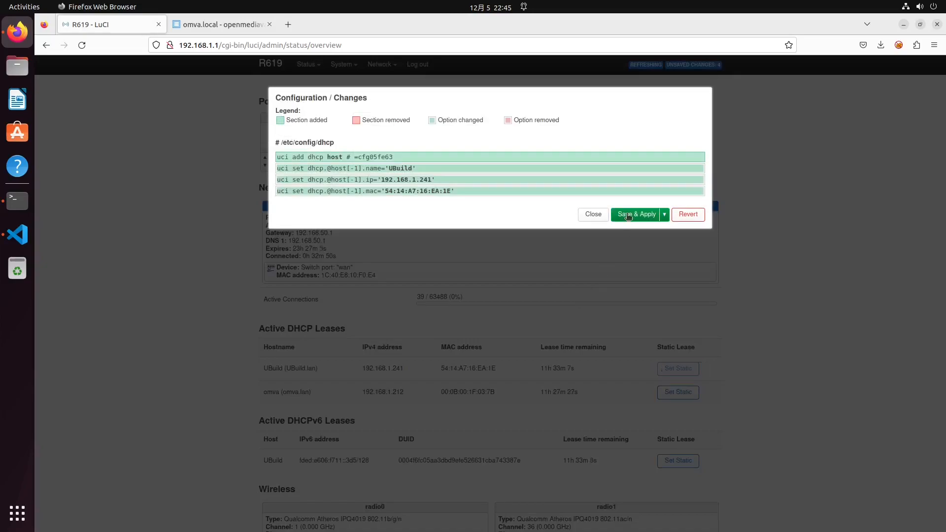
# Apply staged changes and change UBuild's static lease address to 192.168.1.2.
pyautogui.click(635, 214)
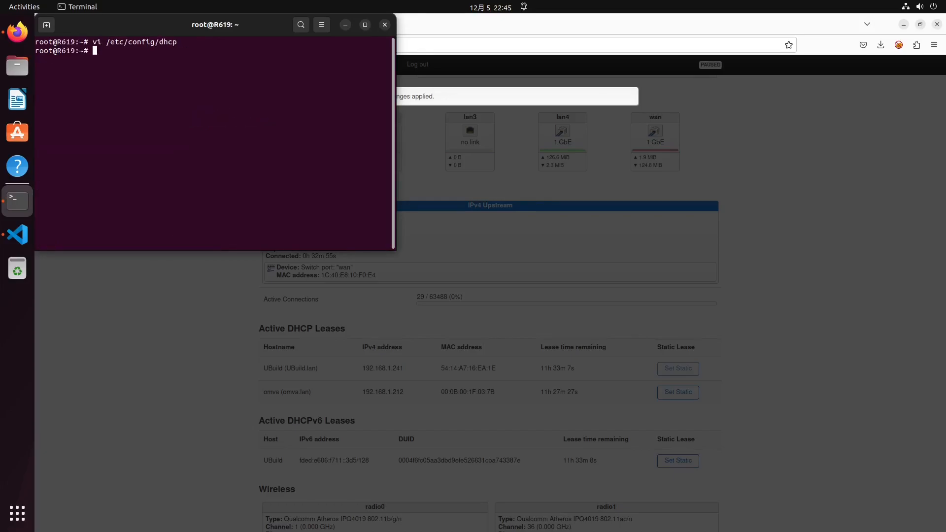
pyautogui.click(384, 24)
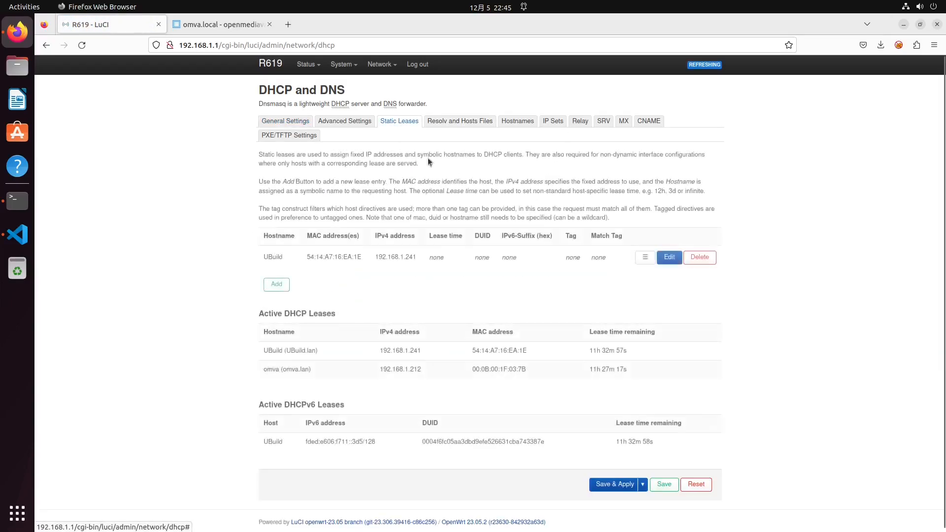
pyautogui.click(668, 257)
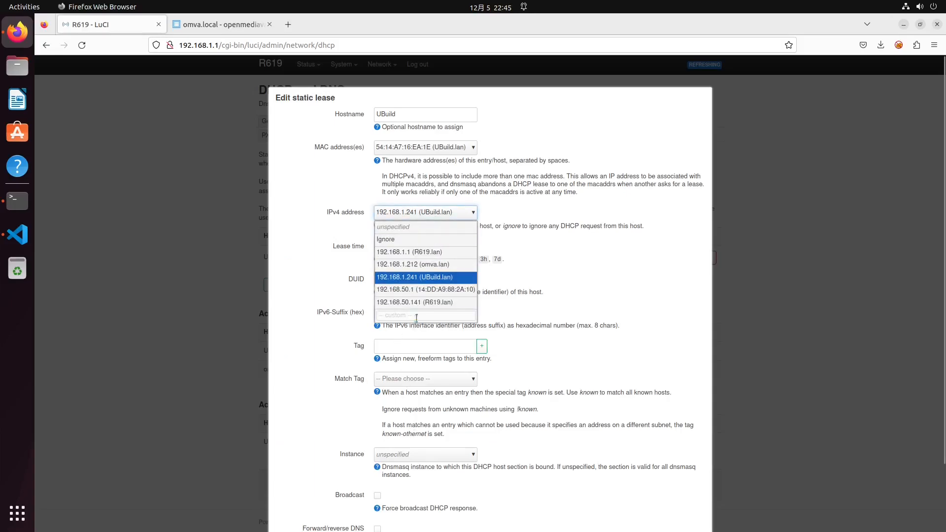
pyautogui.write('192.168.1.2')
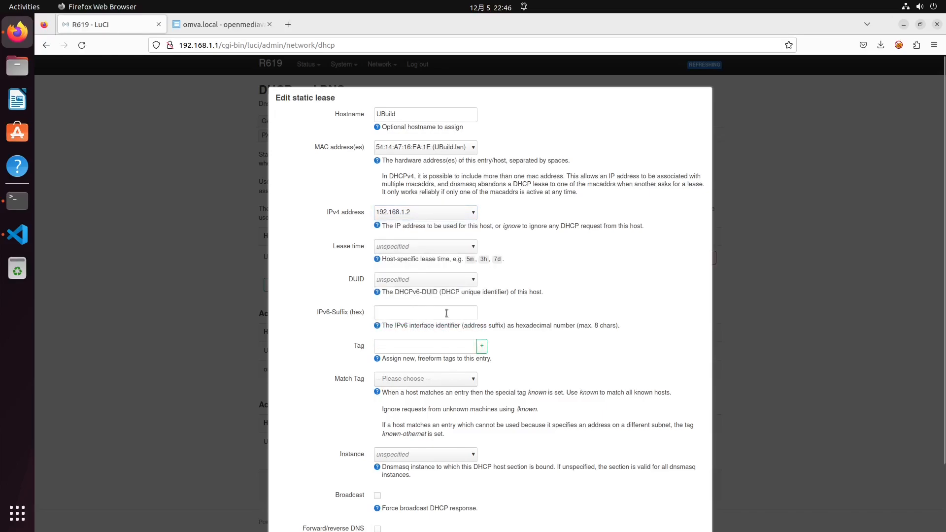
pyautogui.scroll(-3)
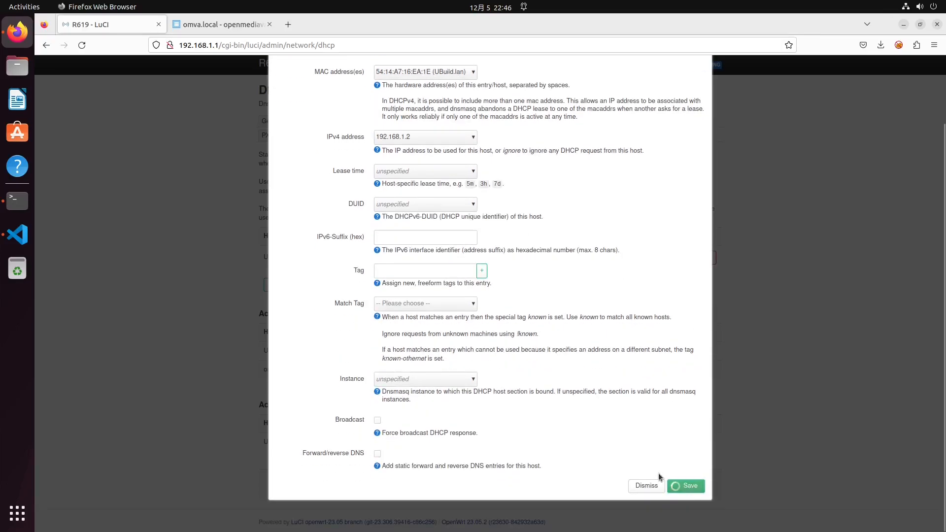
pyautogui.click(686, 485)
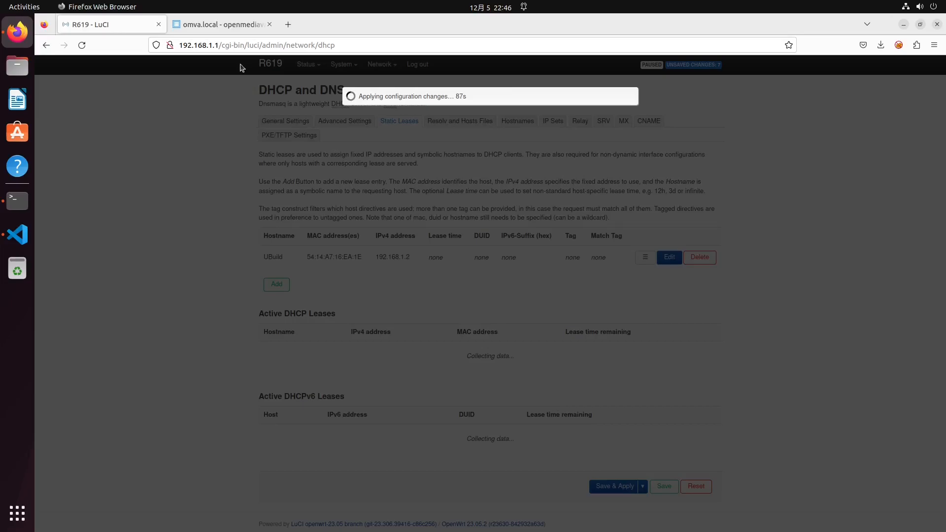
# Check the NAS share list, then return to the router's status overview.
pyautogui.click(220, 25)
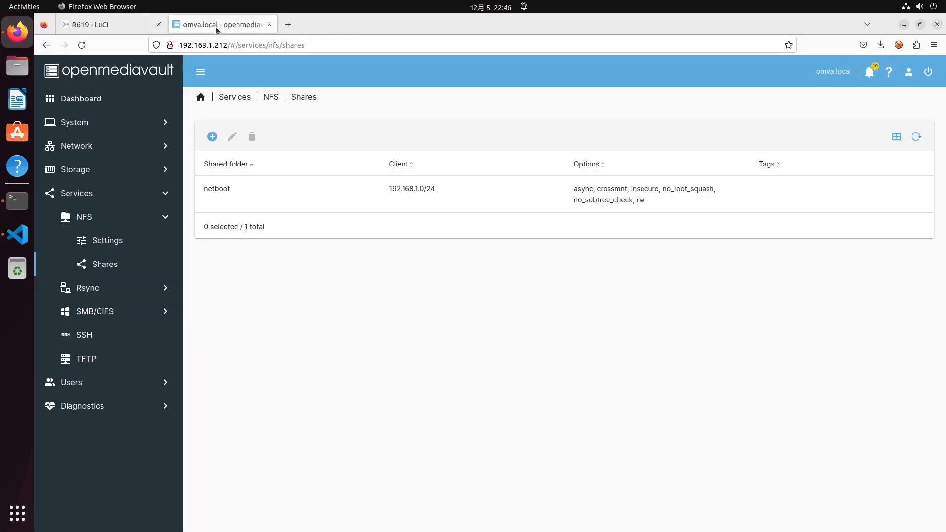
pyautogui.click(108, 25)
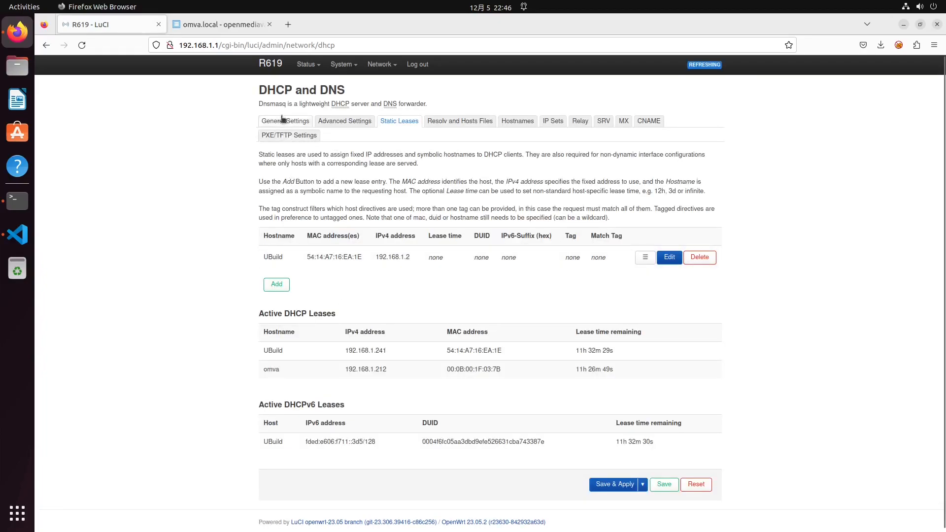
pyautogui.click(306, 65)
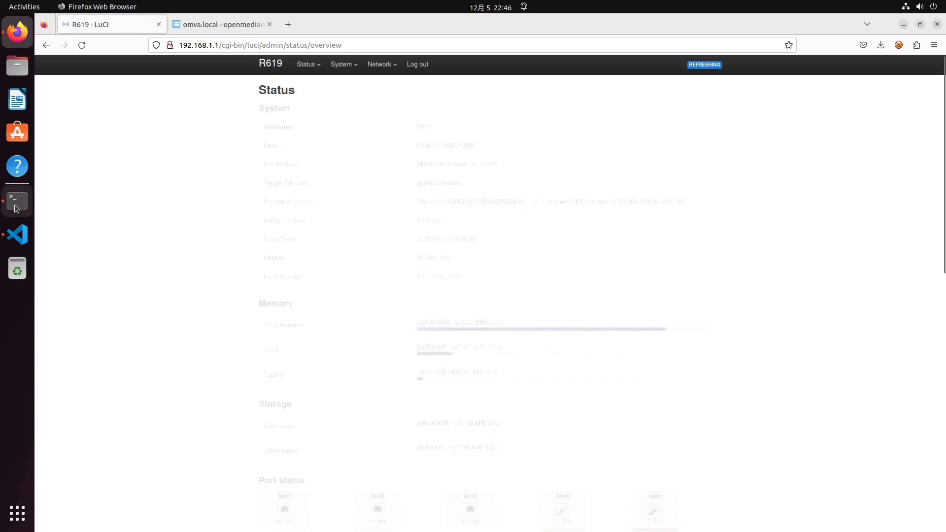
# Reopen /etc/config/dhcp in an enlarged terminal and start the config boot 'linux' section.
pyautogui.click(17, 201)
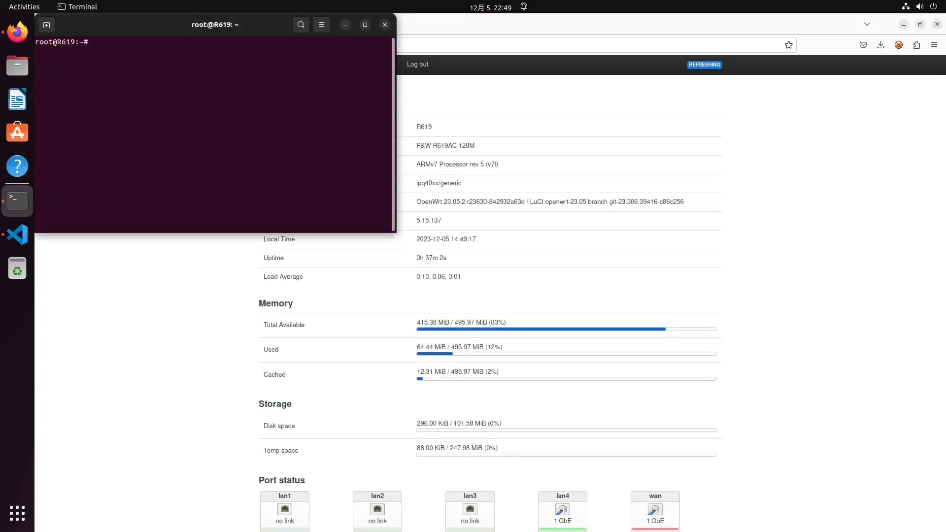
pyautogui.click(365, 25)
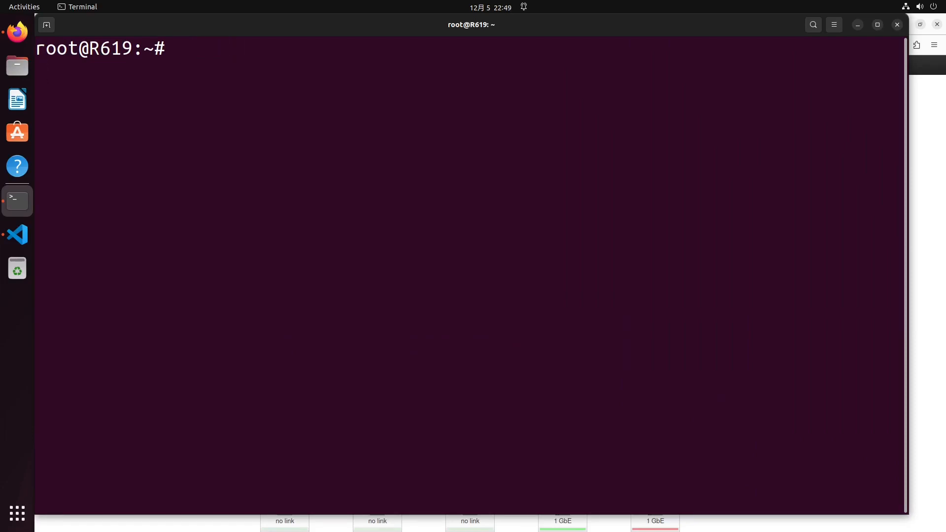
pyautogui.write('vi /etc/')
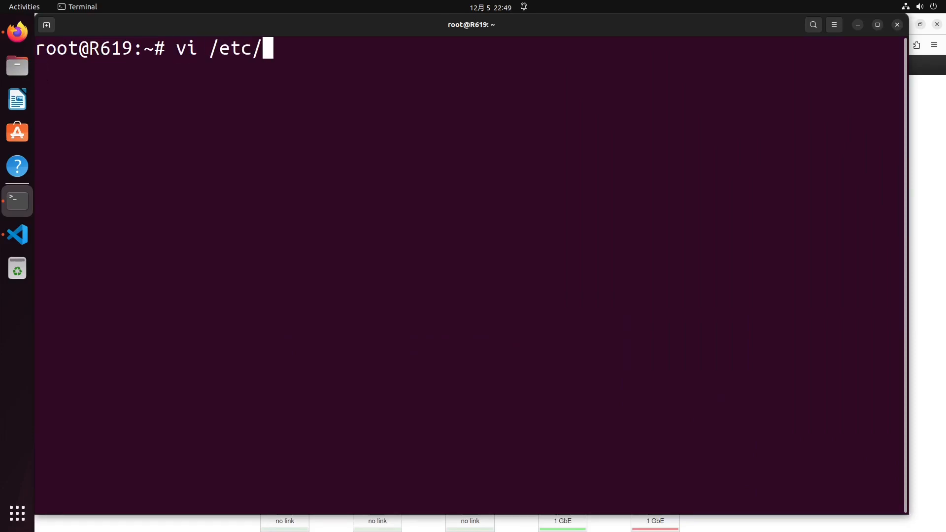
pyautogui.write('config')
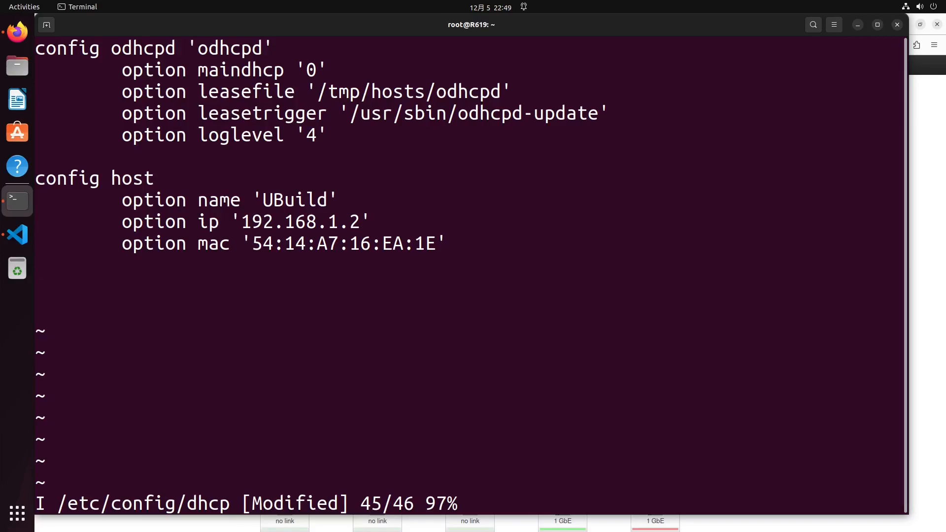
pyautogui.write("config boot 'linu")
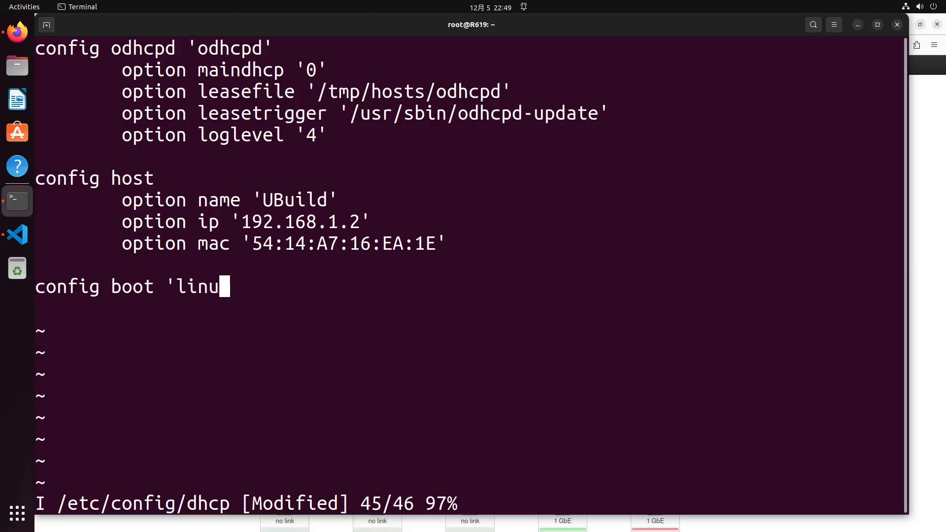
pyautogui.write("x'")
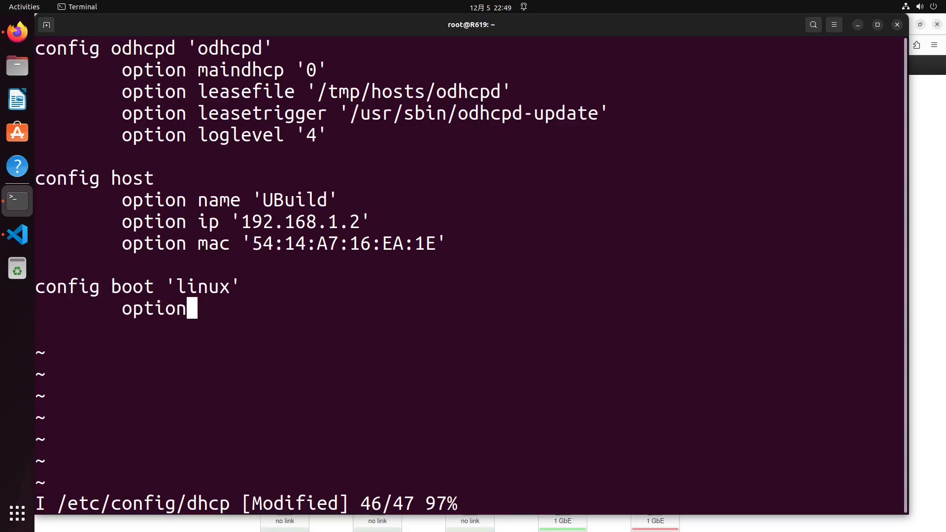
# Add the filename 'pxelinux.0' option to the linux boot section.
pyautogui.write('serv')
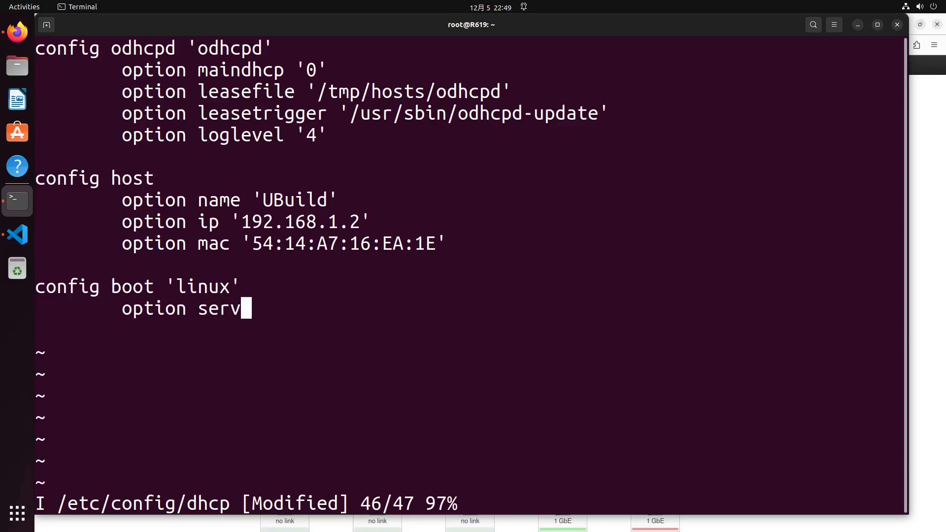
pyautogui.press('BackSpace')
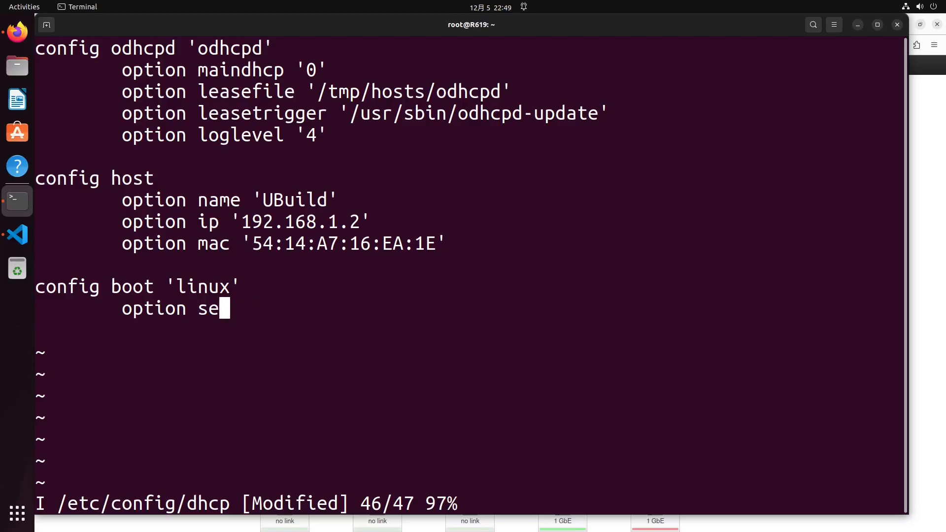
pyautogui.write('file')
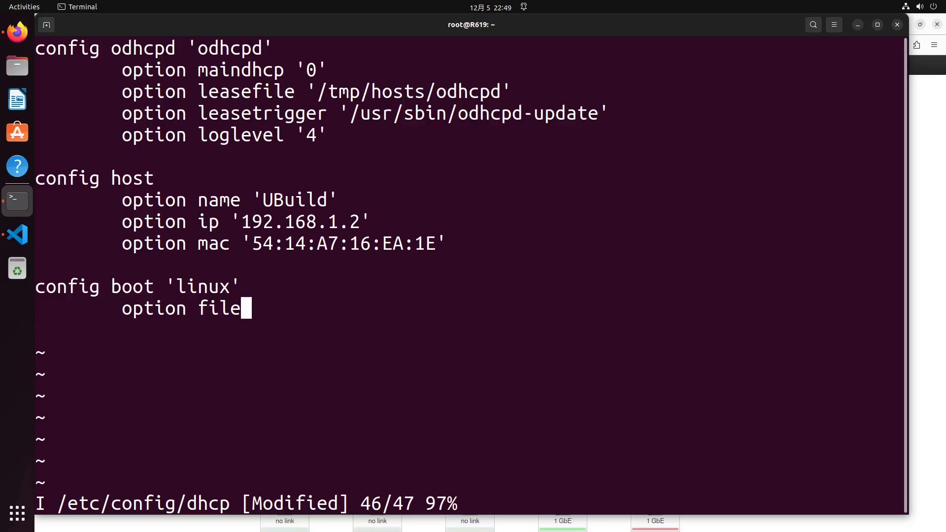
pyautogui.write("name 'xel")
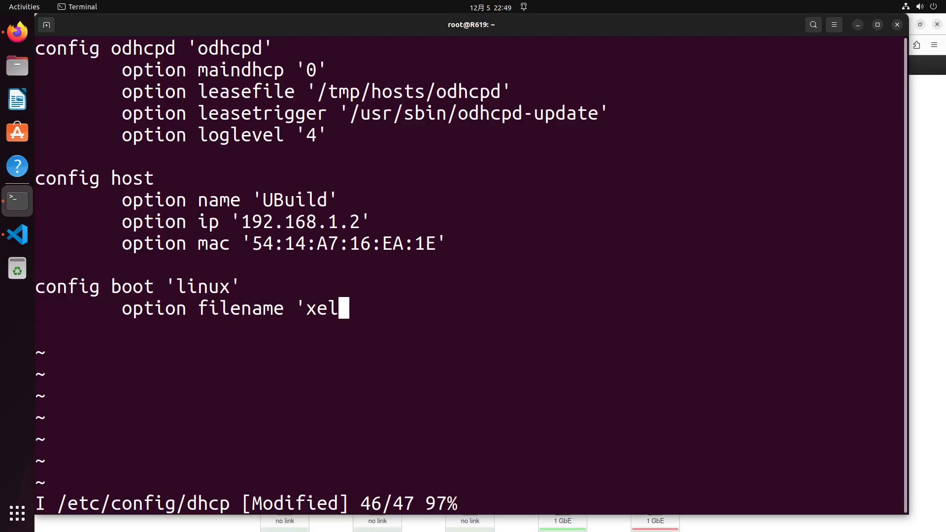
pyautogui.write('pxelinux.')
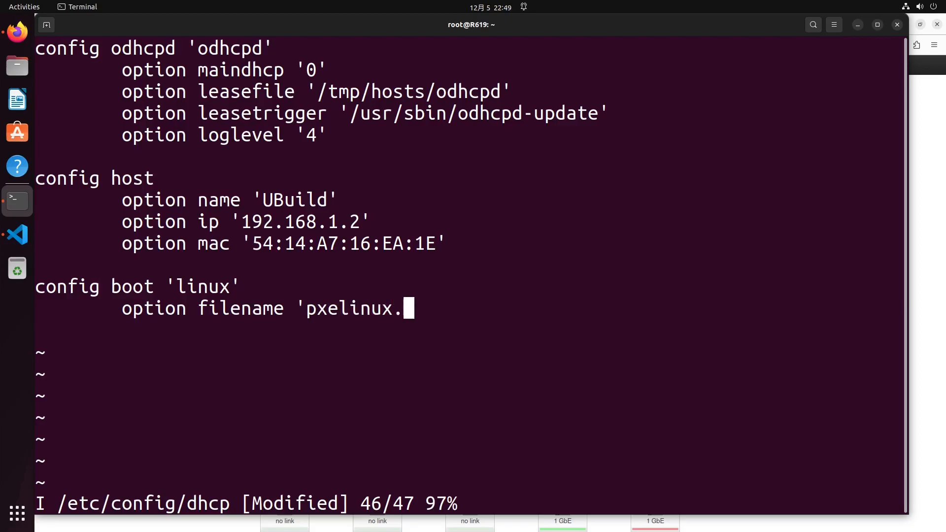
pyautogui.write("0'")
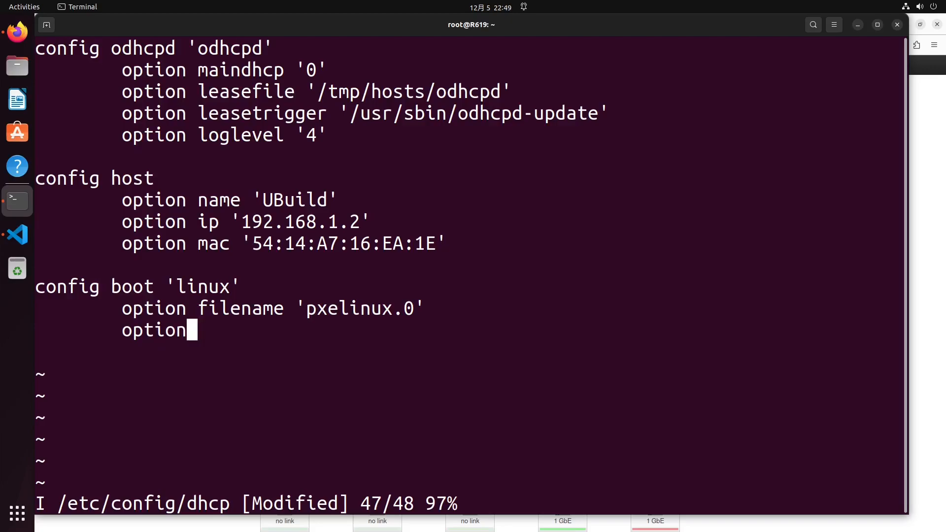
# Add serveraddress and servername options, both set to 192.168.1.2.
pyautogui.write('server')
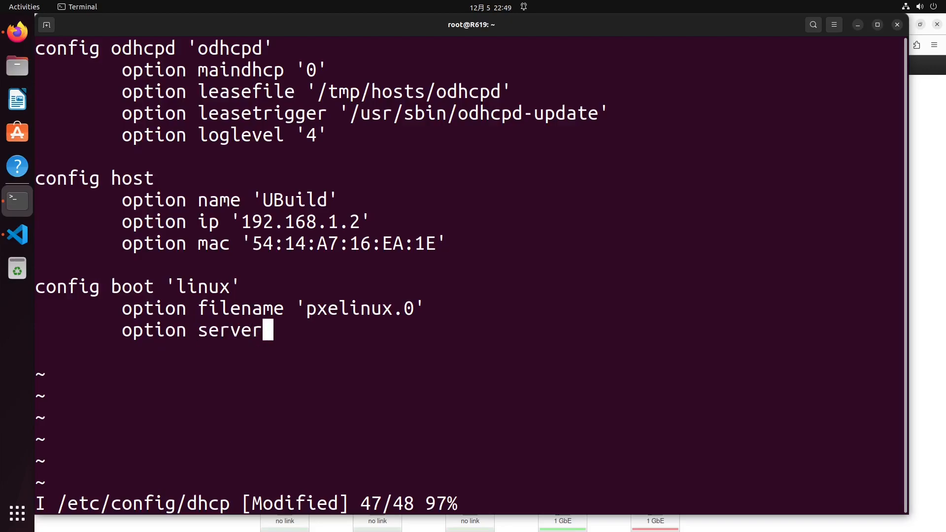
pyautogui.write("address '")
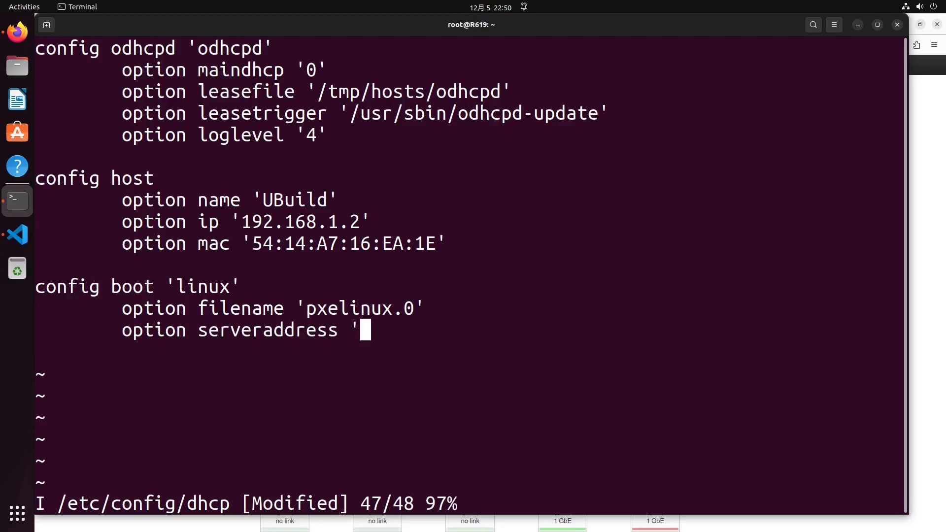
pyautogui.write('192.16')
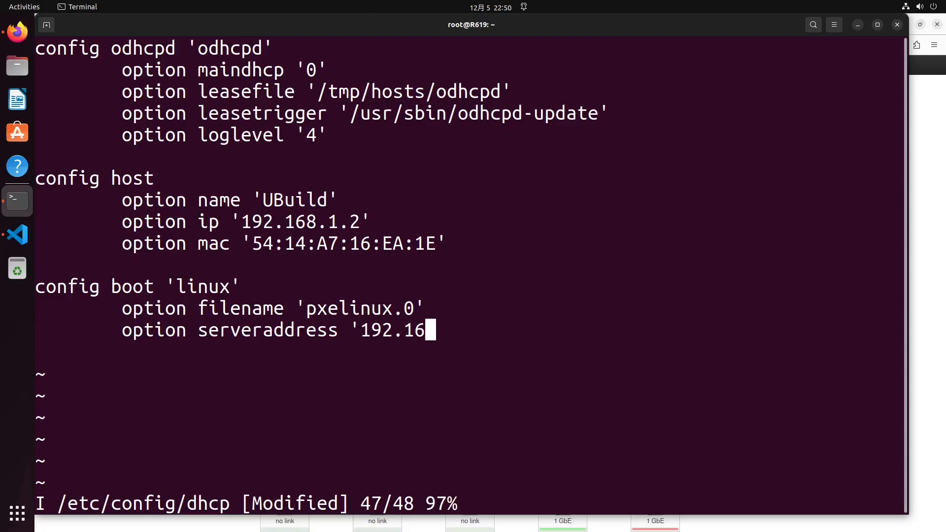
pyautogui.write('8.1.2')
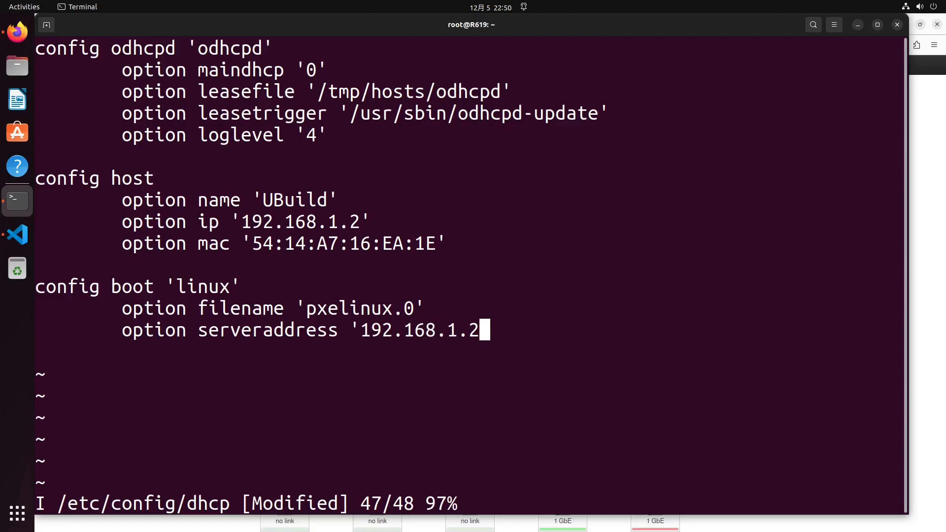
pyautogui.press('enter')
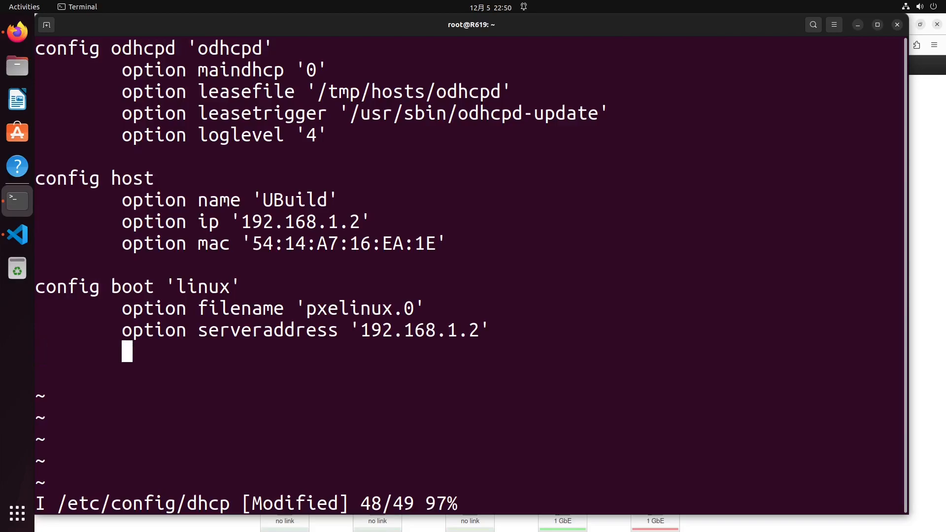
pyautogui.write('option server')
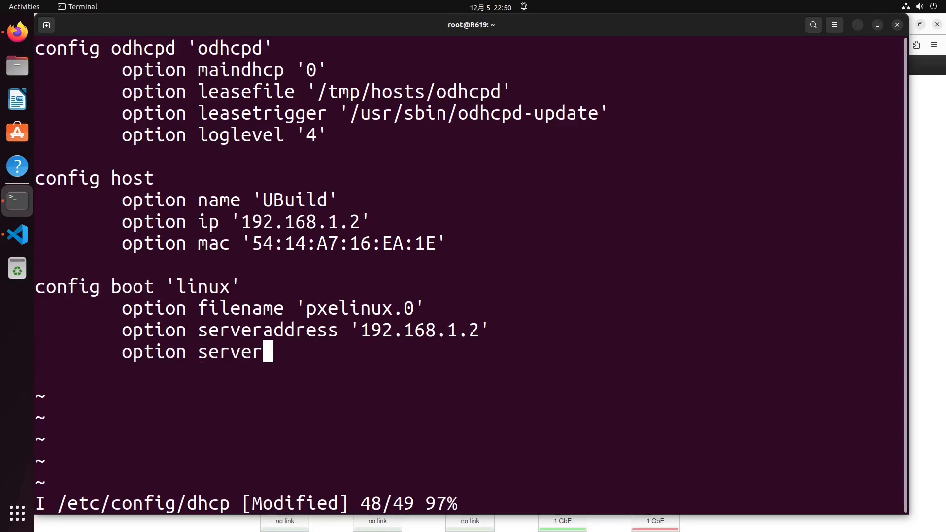
pyautogui.write("name '192.168")
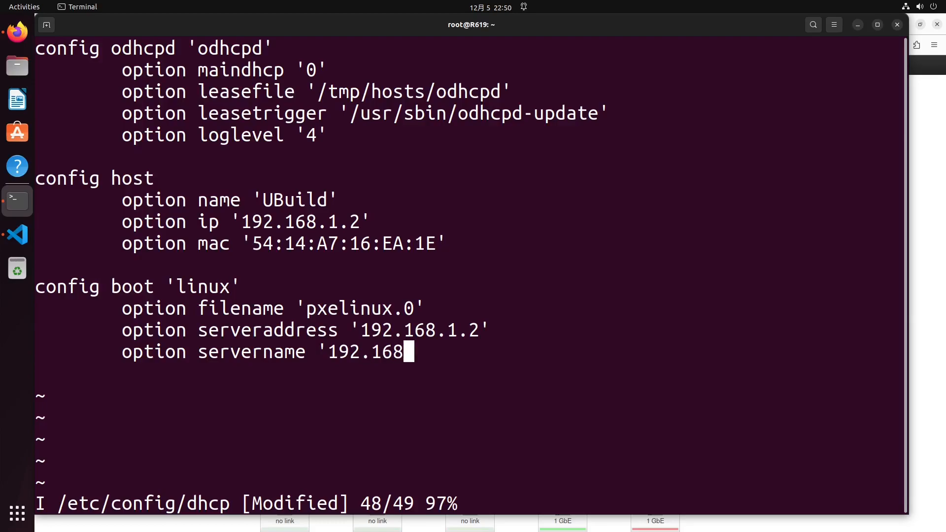
pyautogui.write('.1.2')
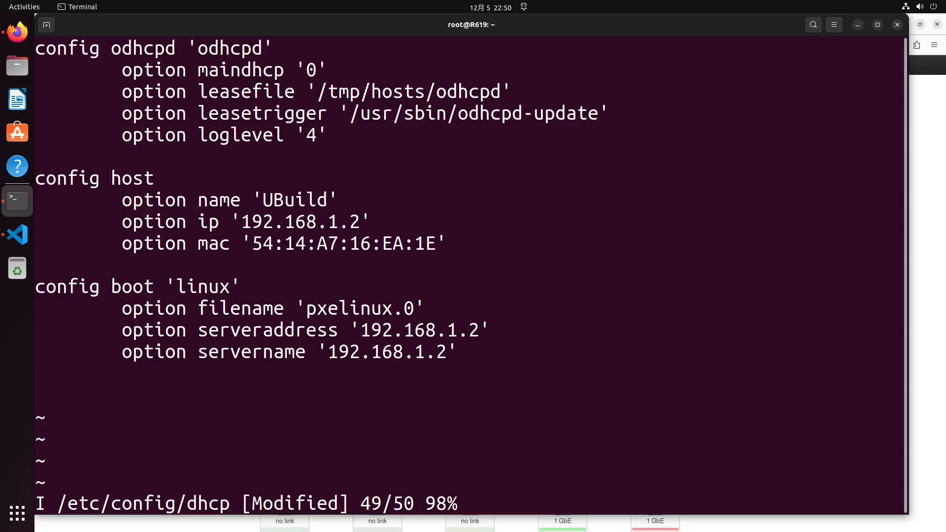
# Add list dhcp_option '209,pxelinux.cfg/default' and begin an 'option force' line.
pyautogui.write('list d')
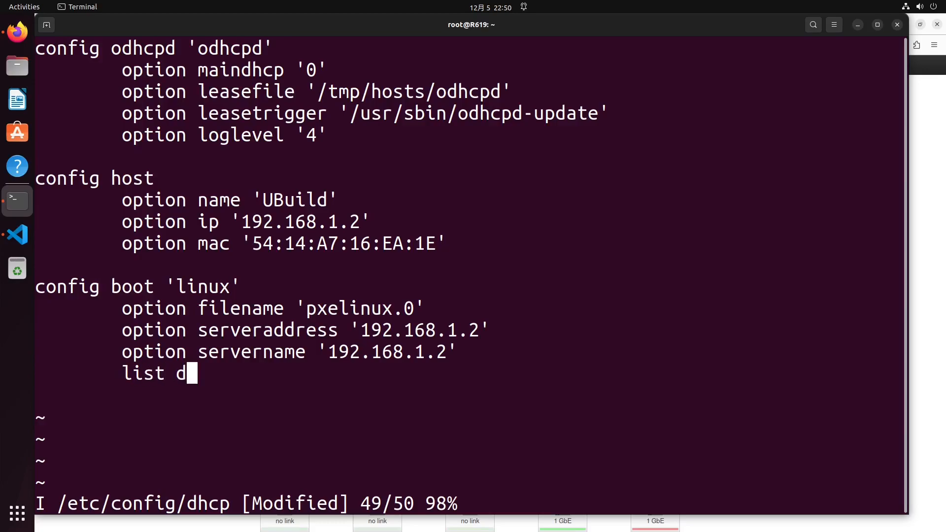
pyautogui.write('hcp_option')
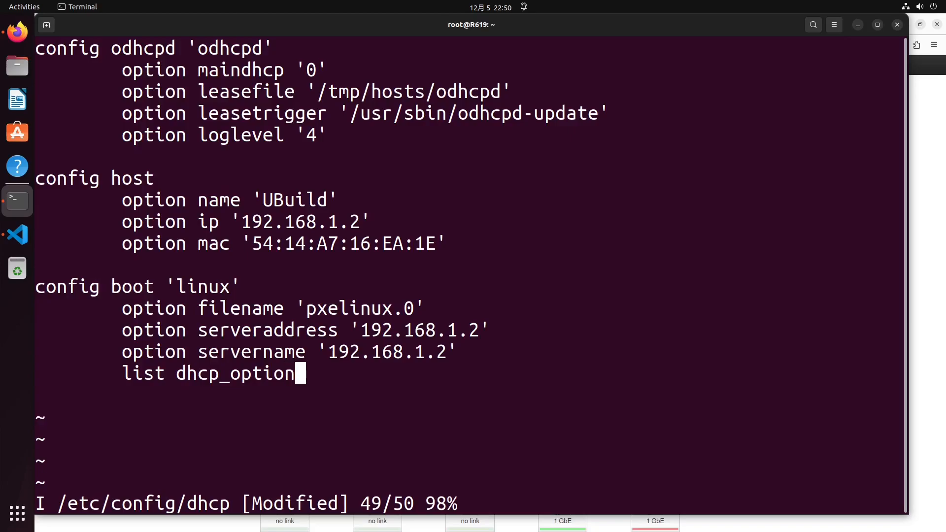
pyautogui.write("'2")
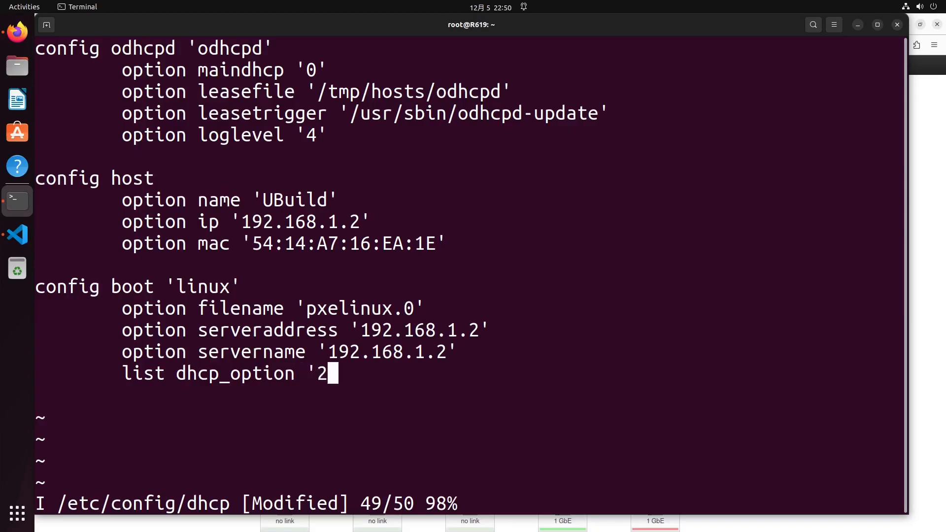
pyautogui.write('09,')
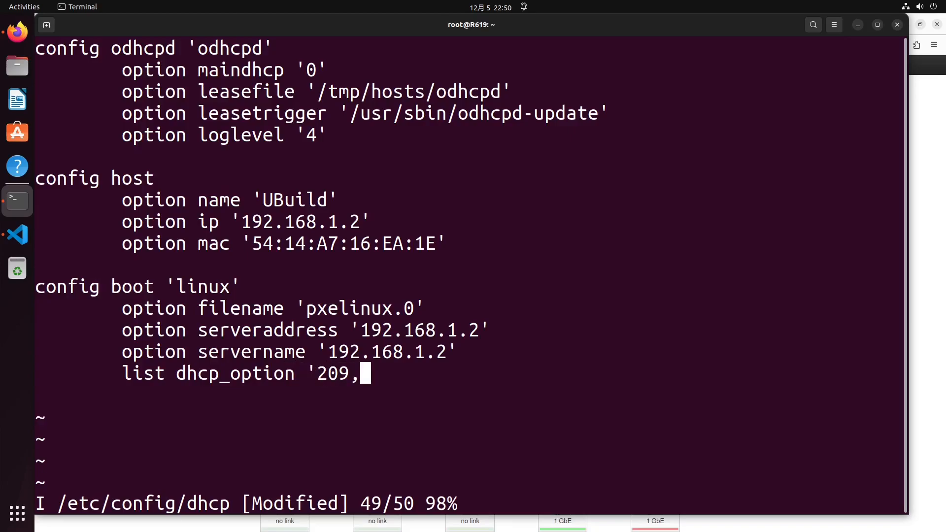
pyautogui.write('pxe')
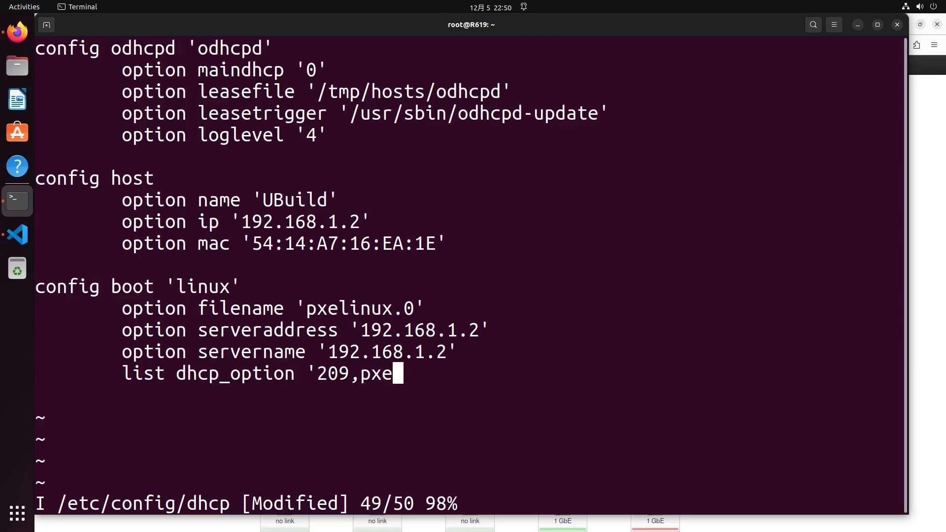
pyautogui.write('linux.cfg/')
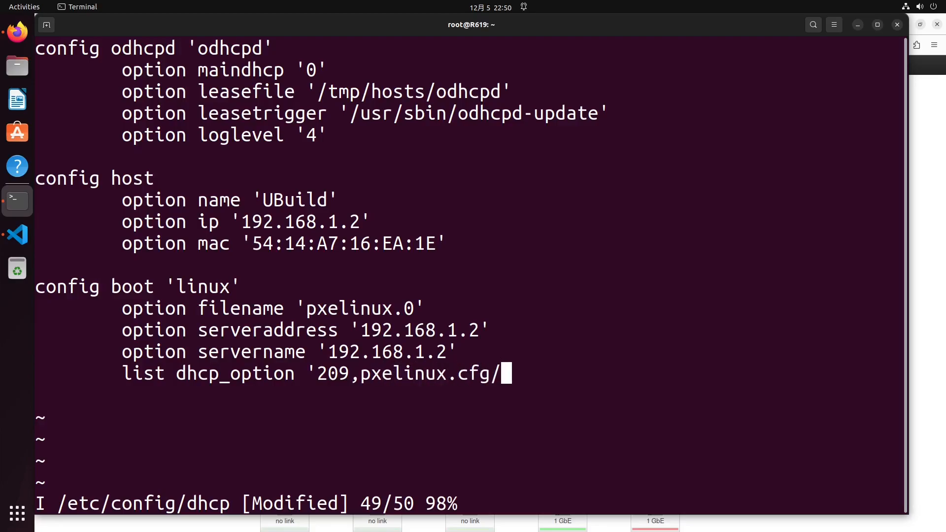
pyautogui.write("default'")
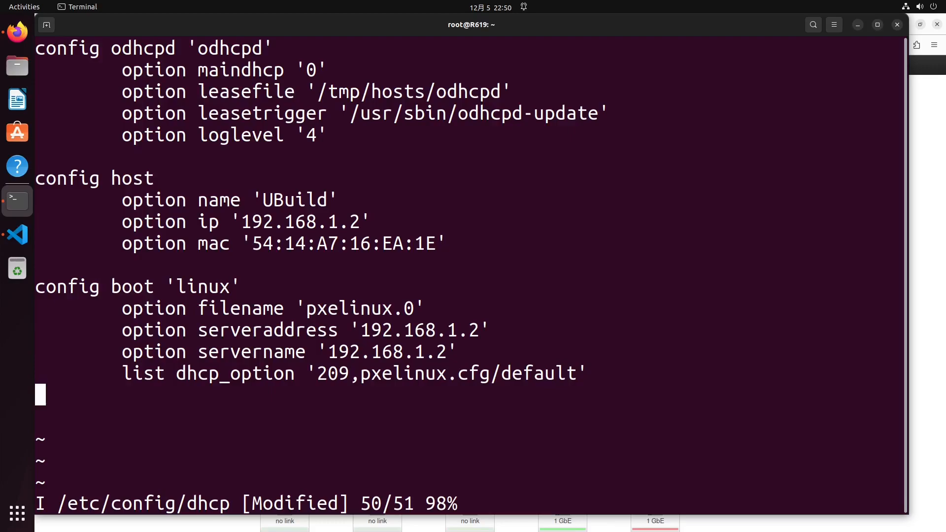
pyautogui.write('o')
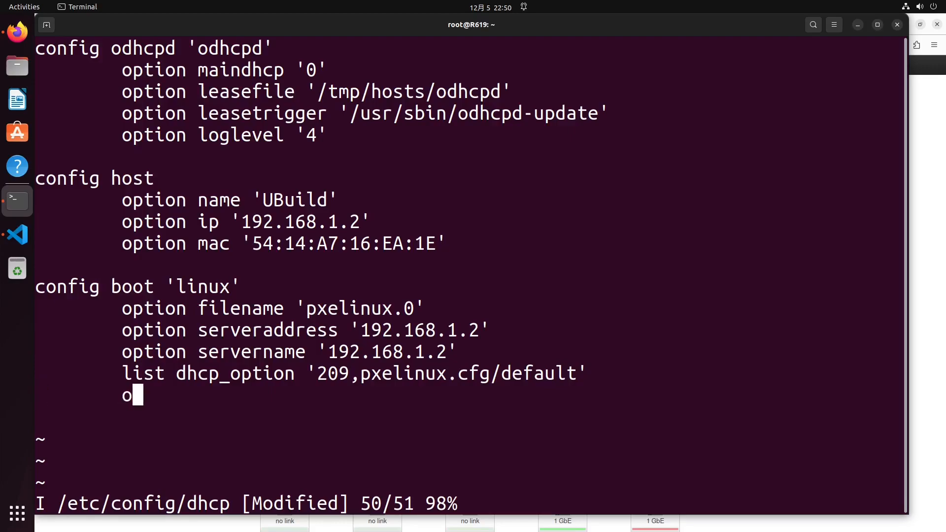
pyautogui.write('ption force')
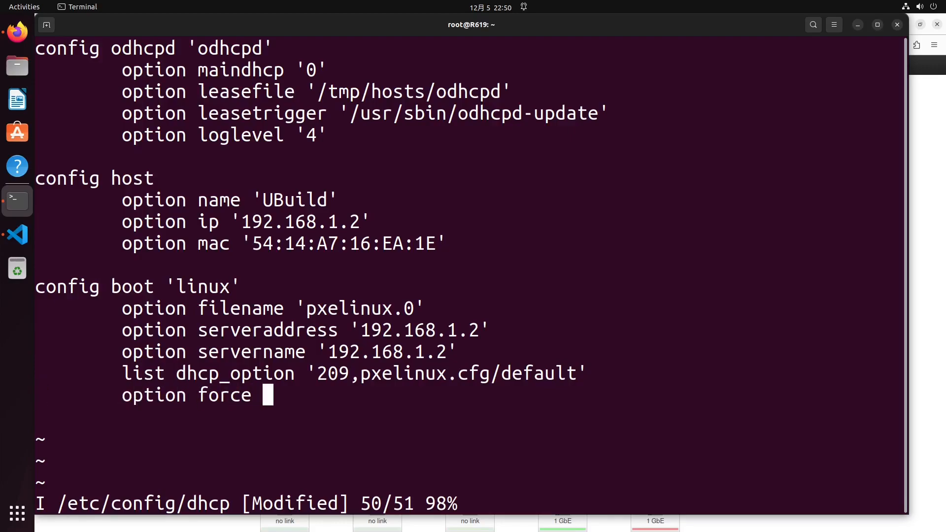